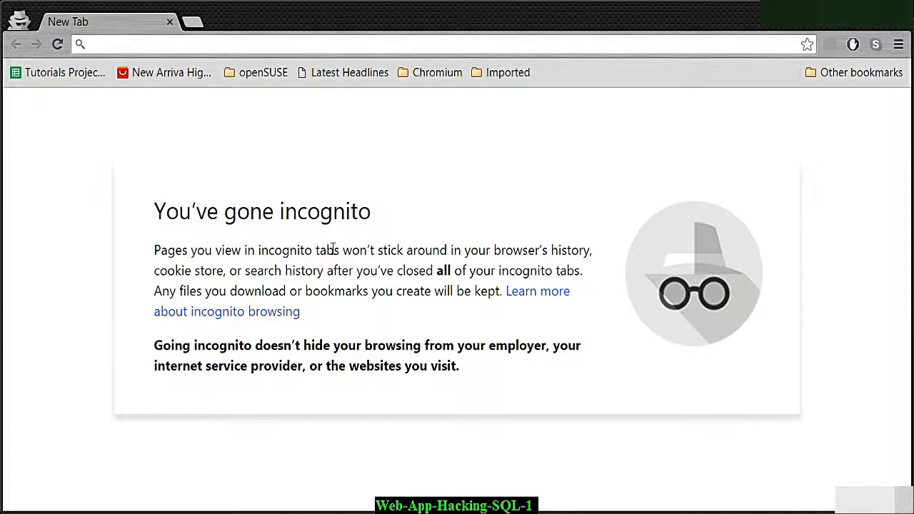
mouse_move(168, 181)
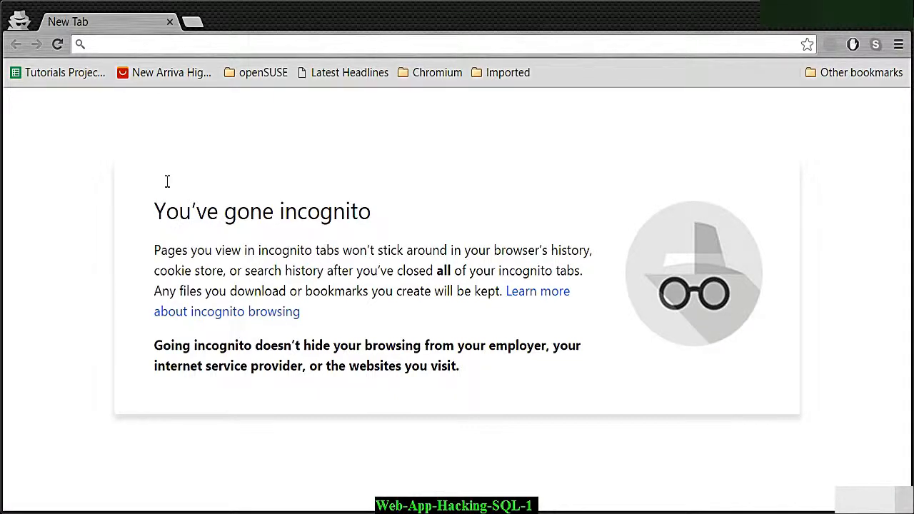
Search 'owasp' in the incognito window and open the OWASP Broken Web Applications Project page.
type("outlook.com")
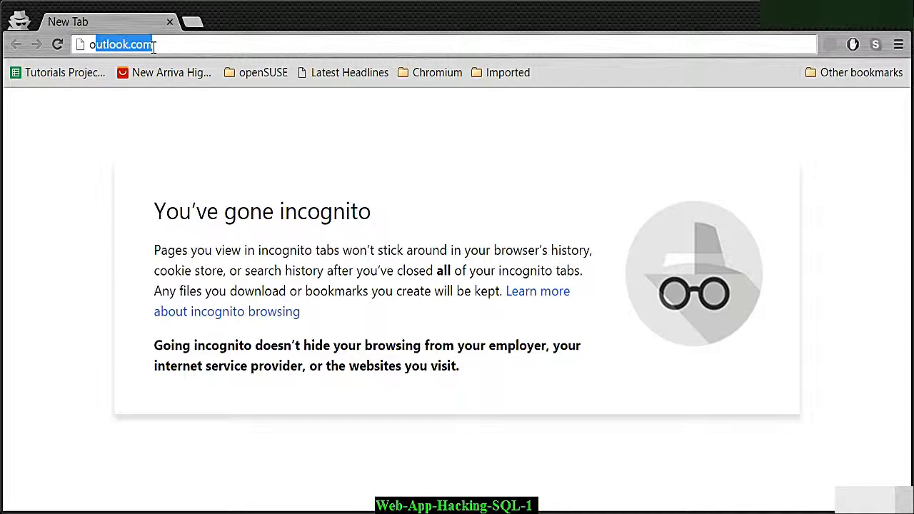
type("owasp.org/index.php/OWASP_Broken_Web_Applications_Project")
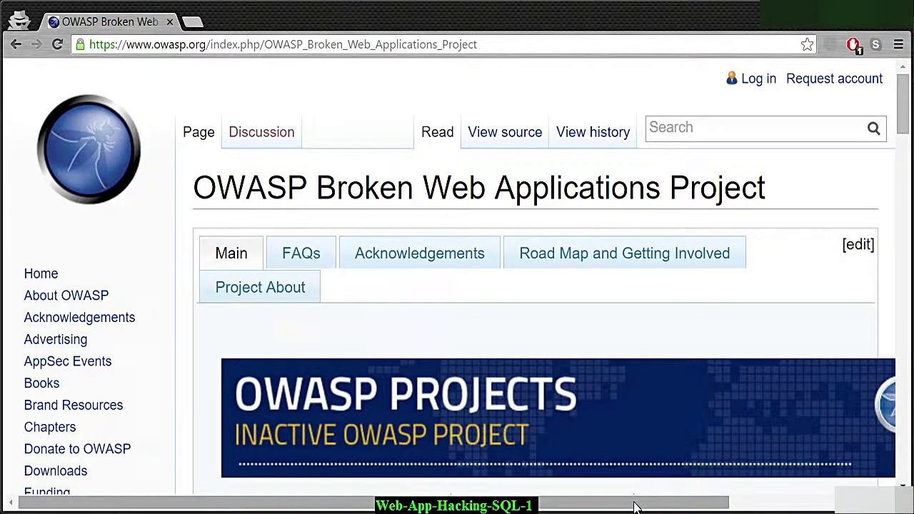
left_click(793, 45)
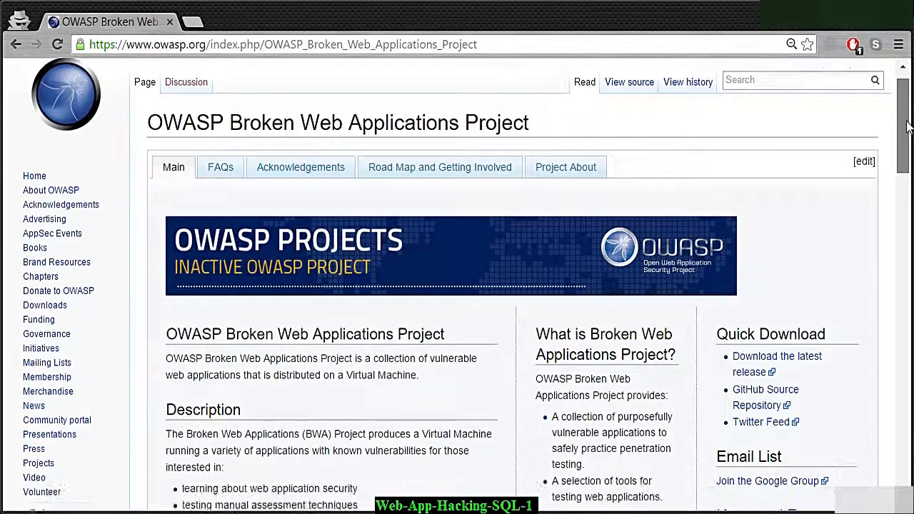
scroll("down", 3)
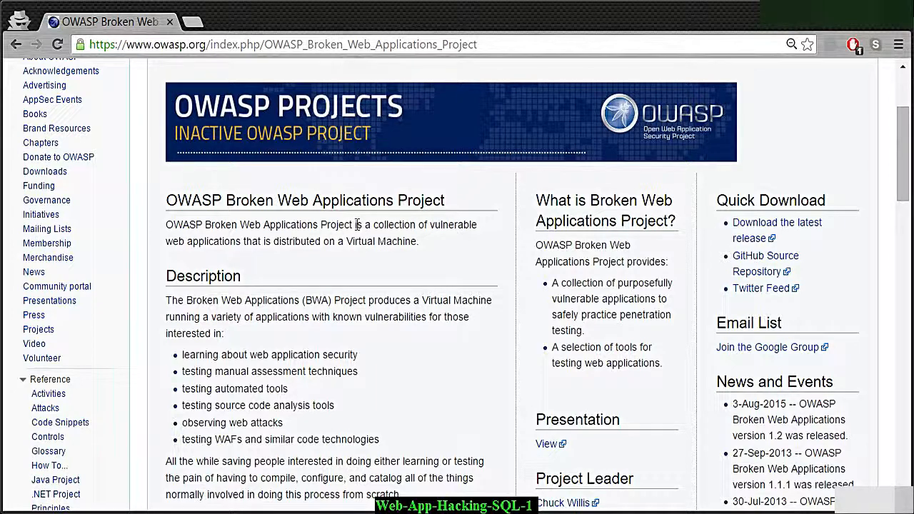
left_click_drag(355, 224, 420, 240)
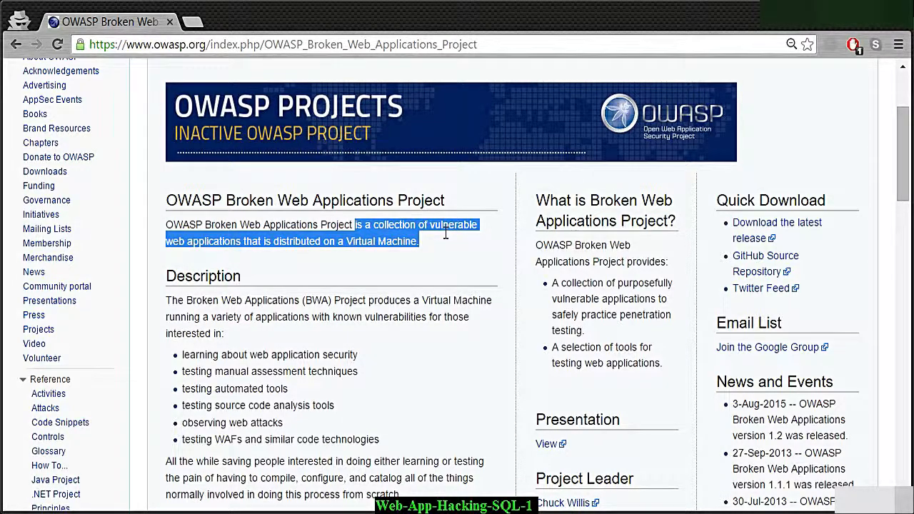
left_click(446, 239)
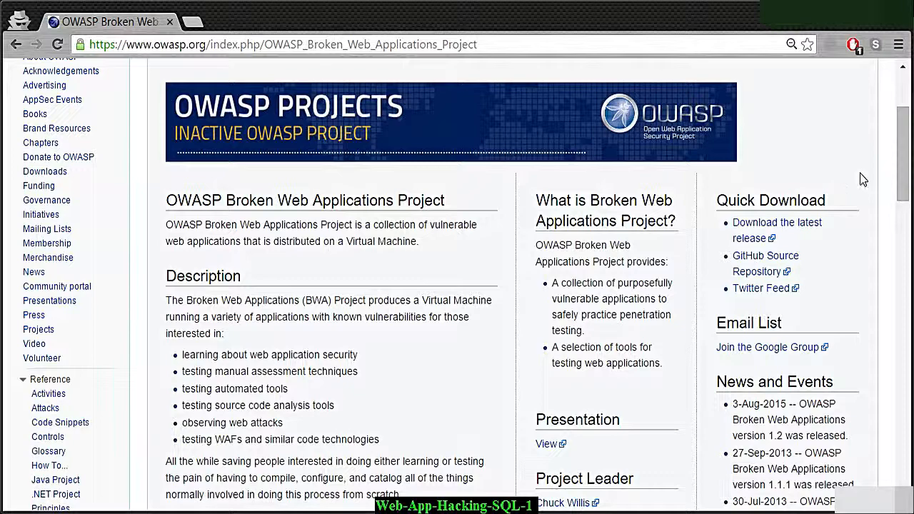
scroll("down", 3)
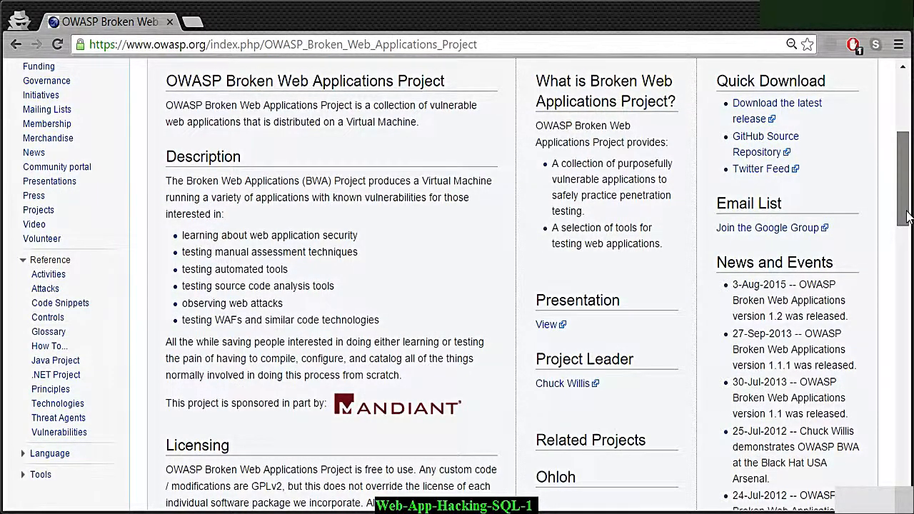
scroll("down", 3)
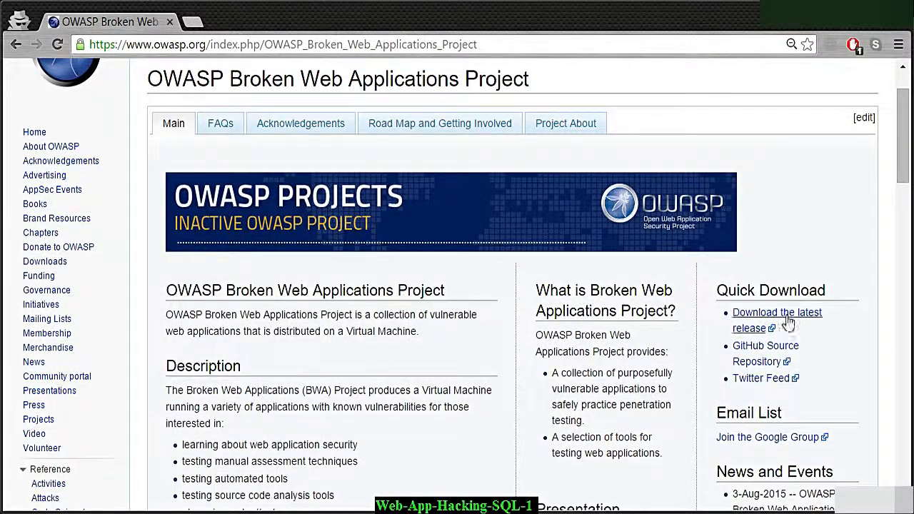
mouse_move(757, 316)
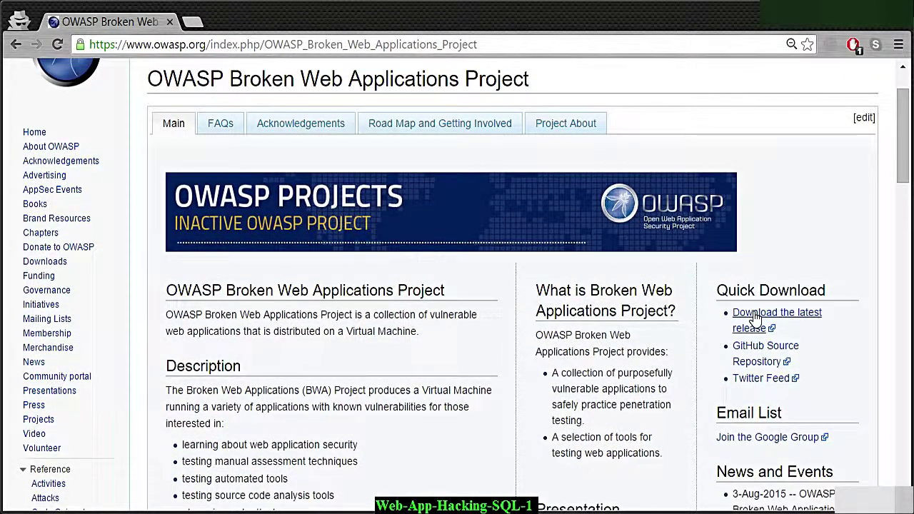
Follow 'Download the latest release' to SourceForge and accept its cookies.
left_click(777, 313)
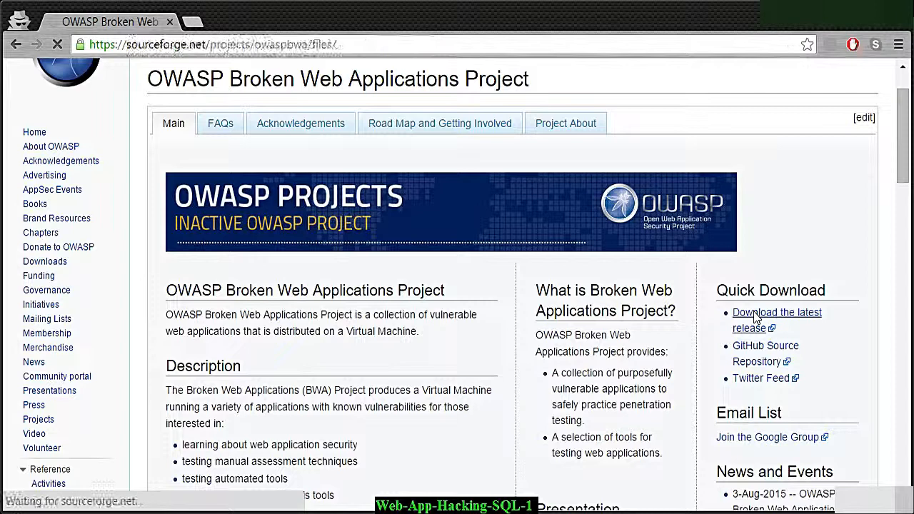
left_click(776, 312)
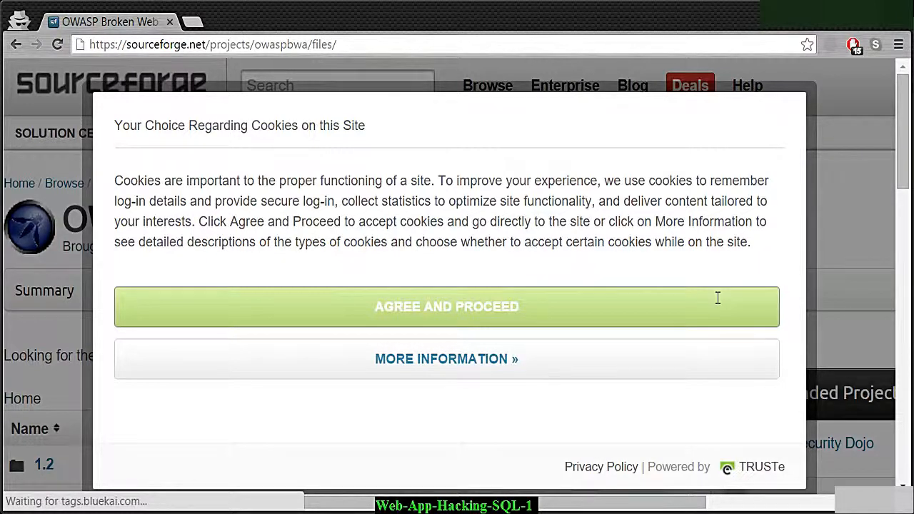
mouse_move(348, 297)
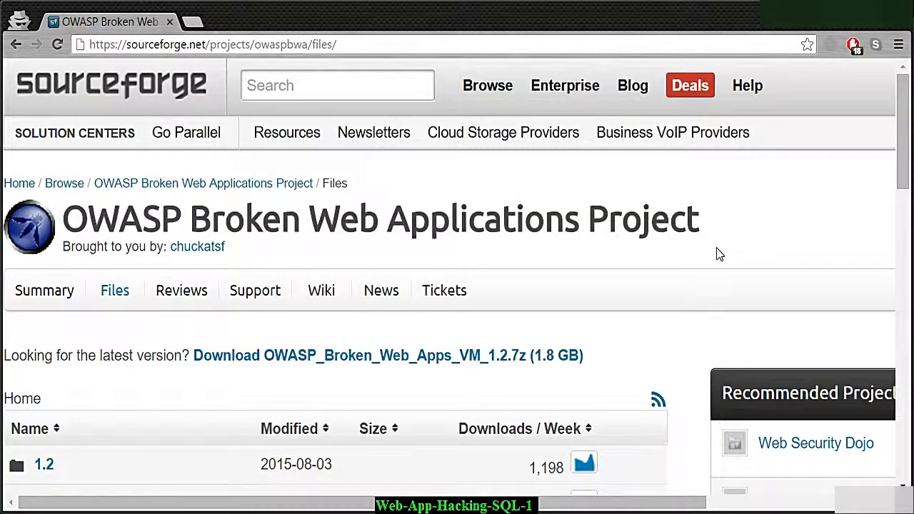
left_click(791, 45)
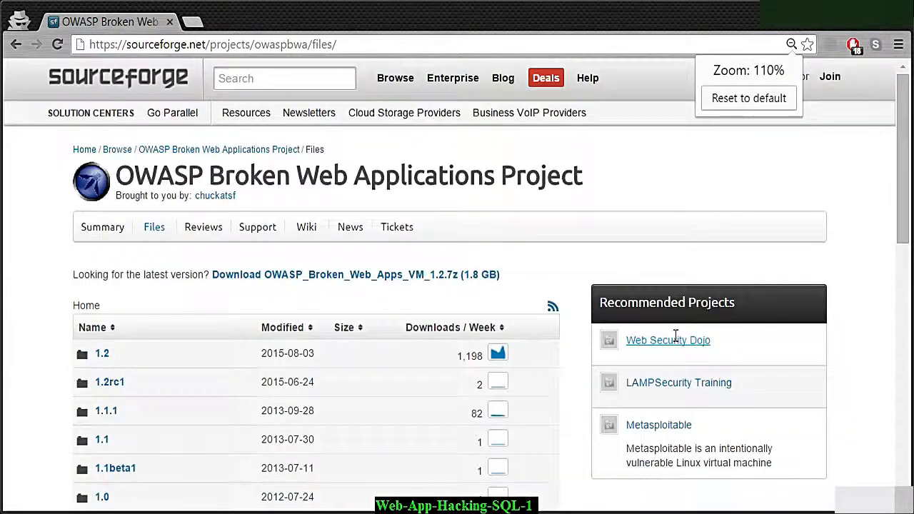
left_click(749, 98)
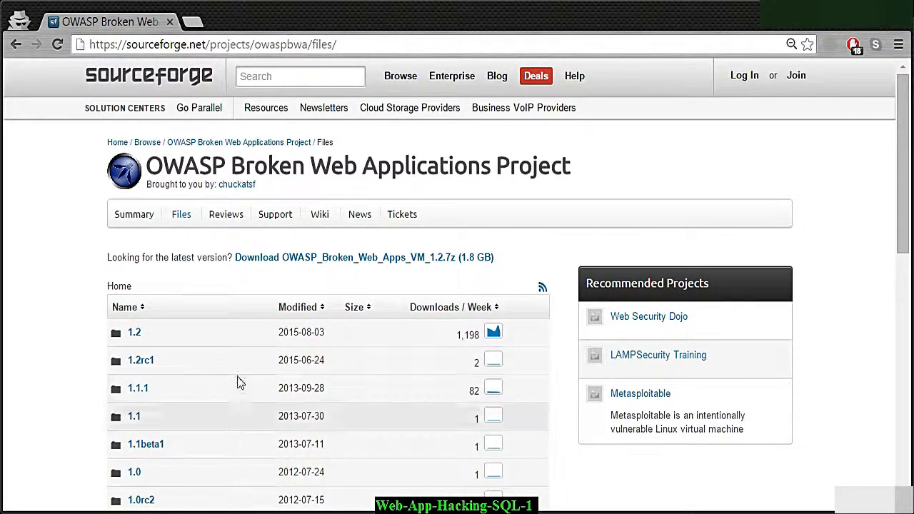
Open the 1.2 release folder and scroll down to its file list.
left_click(135, 333)
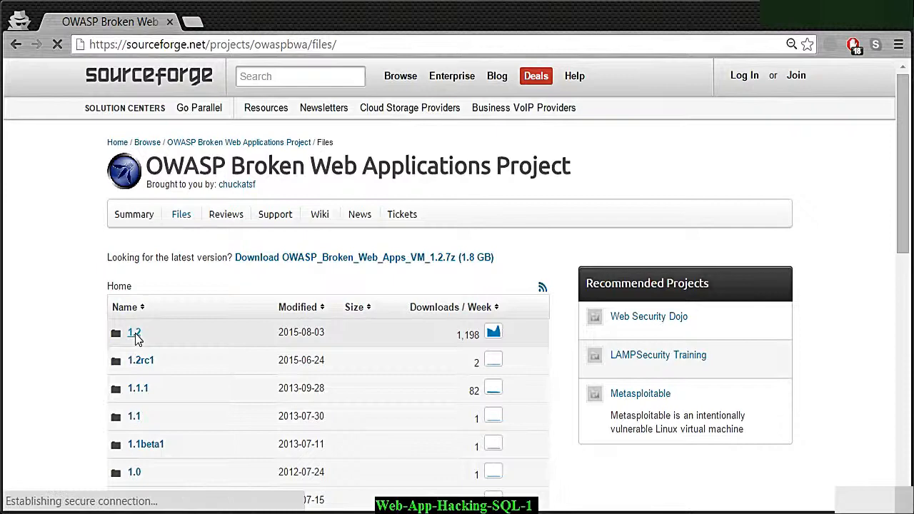
left_click(134, 333)
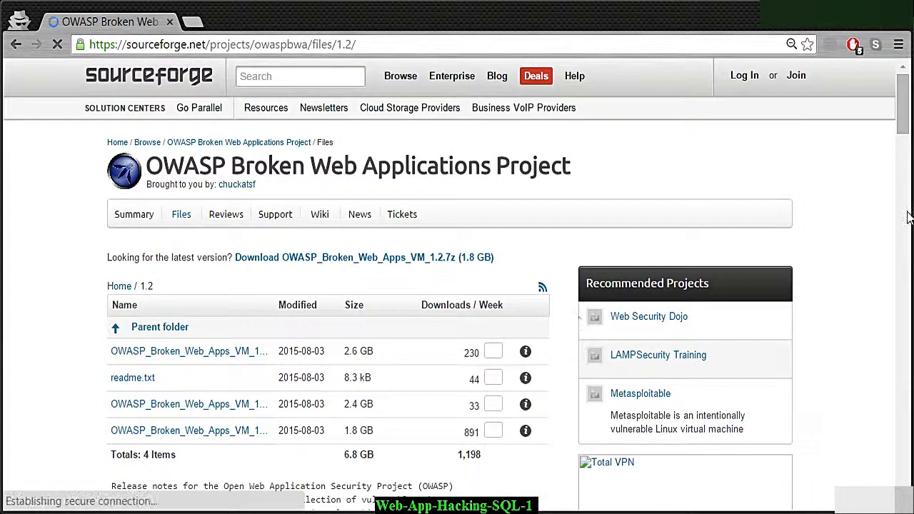
scroll("down", 3)
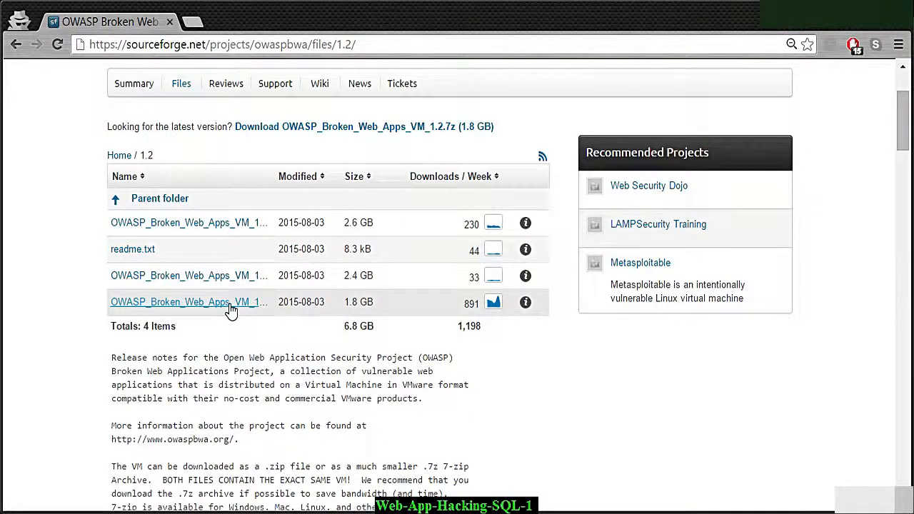
mouse_move(240, 302)
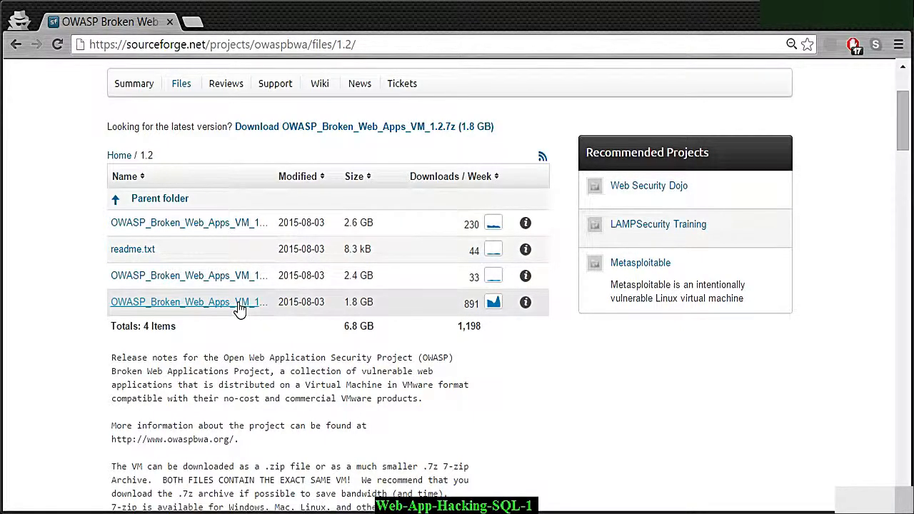
mouse_move(219, 308)
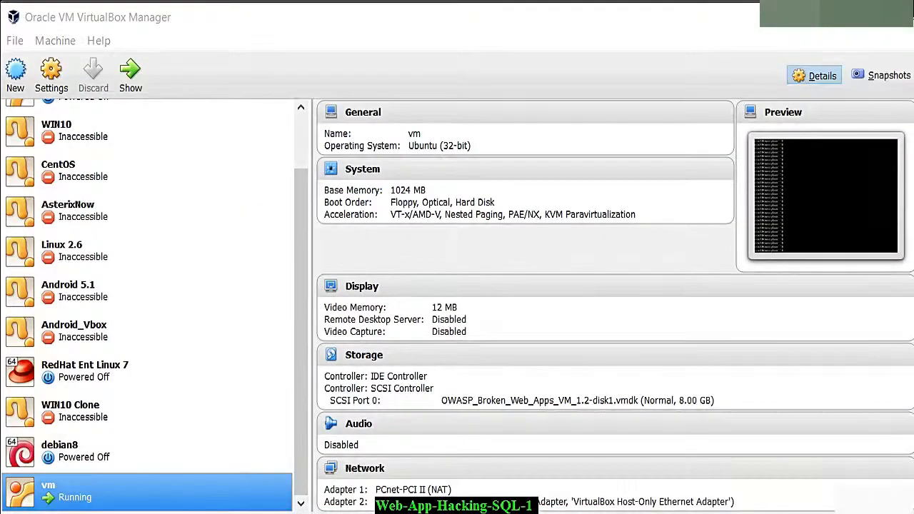
Open the running 'vm' console and run ifconfig to show eth0 at 192.168.56.101.
double_click(43, 490)
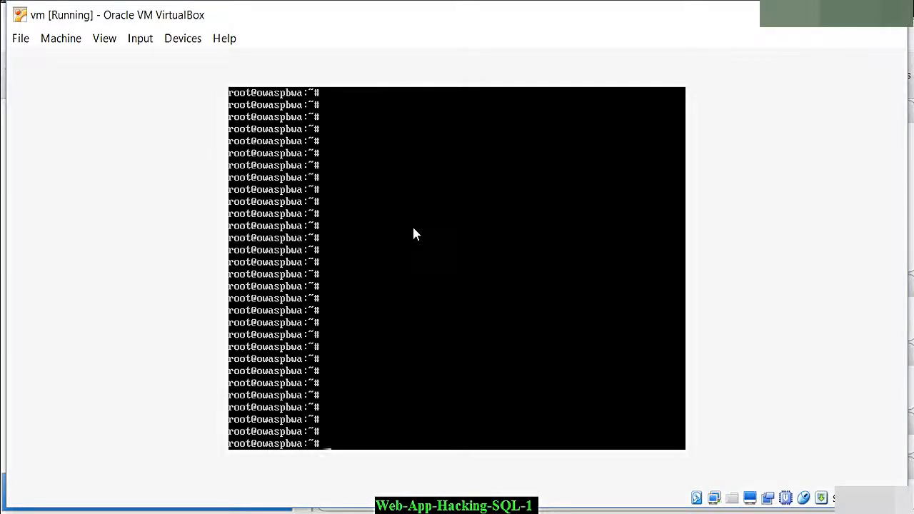
type("ifconfig")
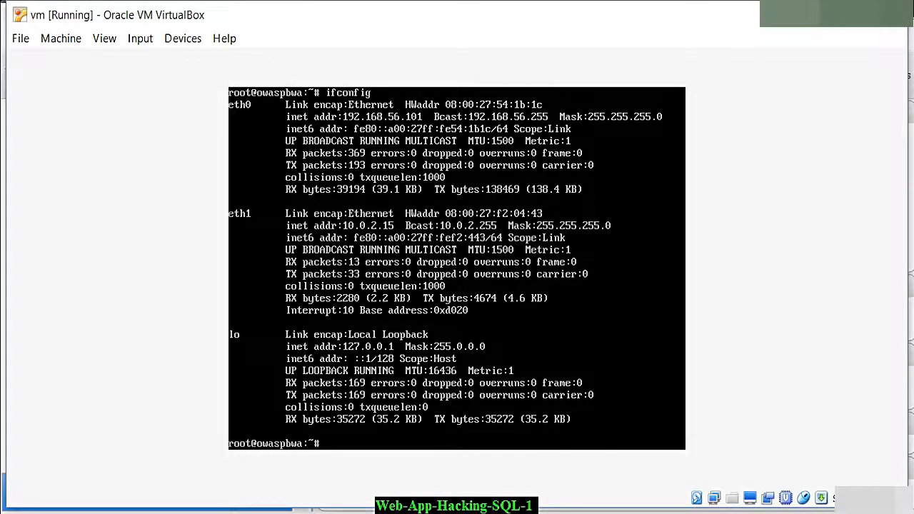
mouse_move(278, 75)
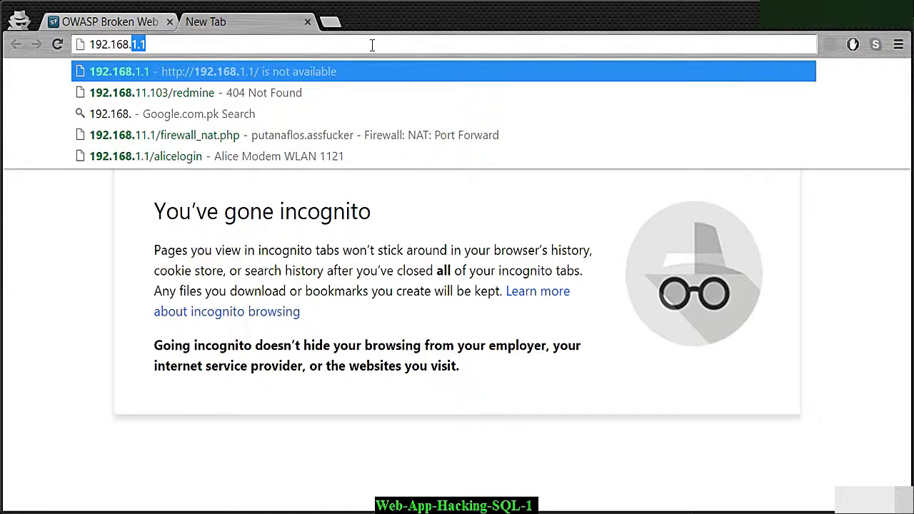
Load 192.168.56.101 in a new tab to reach the owaspbwa Version 1.2 home page.
type("192.168.56.101")
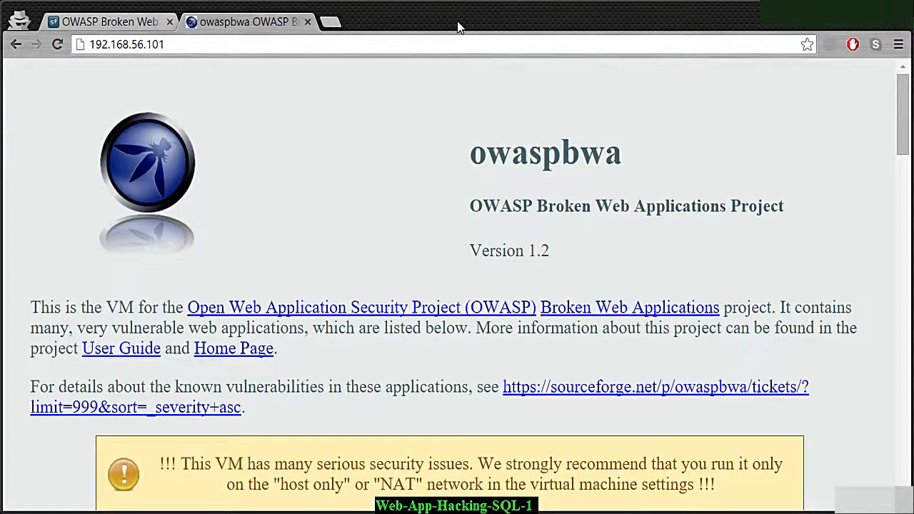
mouse_move(803, 124)
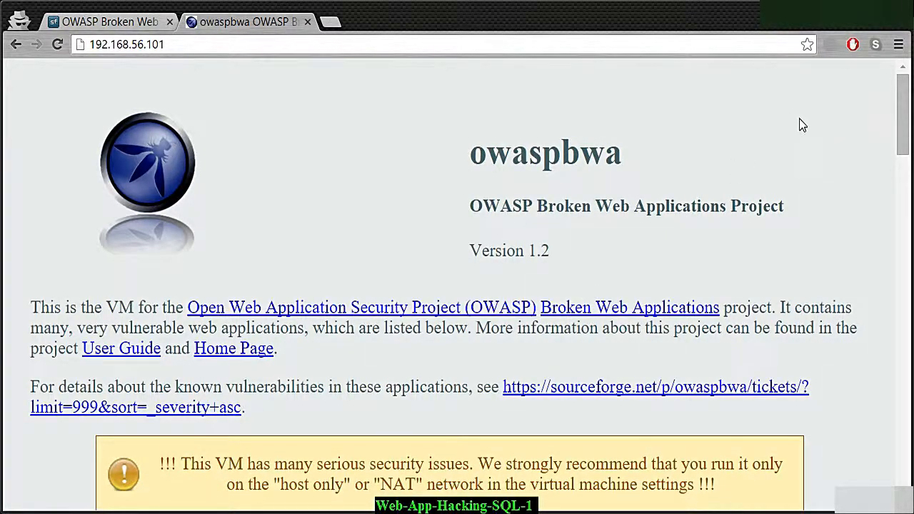
Scroll down to the Training Applications list, from WebGoat through Security Shepherd.
scroll("down", 3)
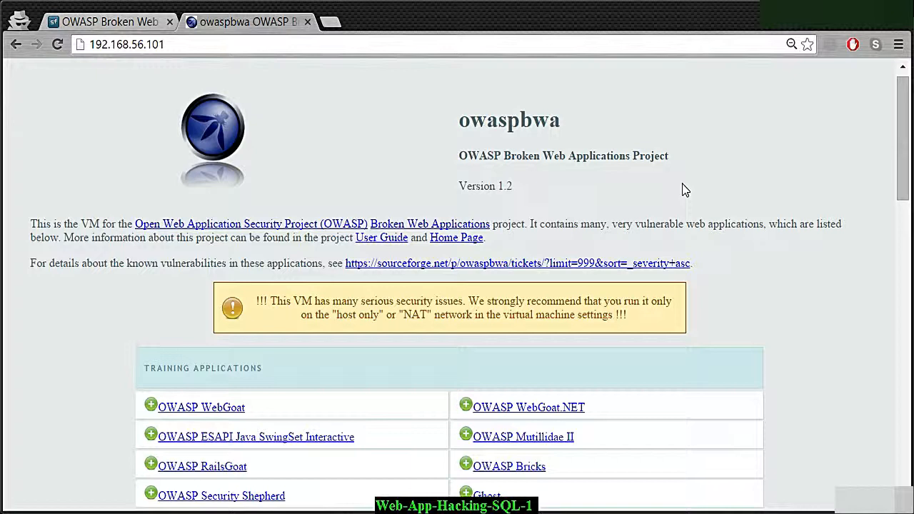
mouse_move(682, 201)
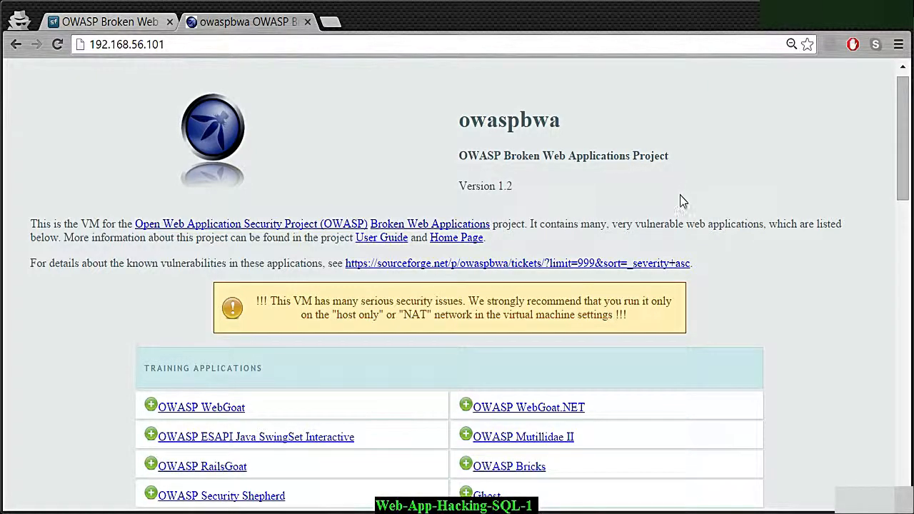
mouse_move(654, 464)
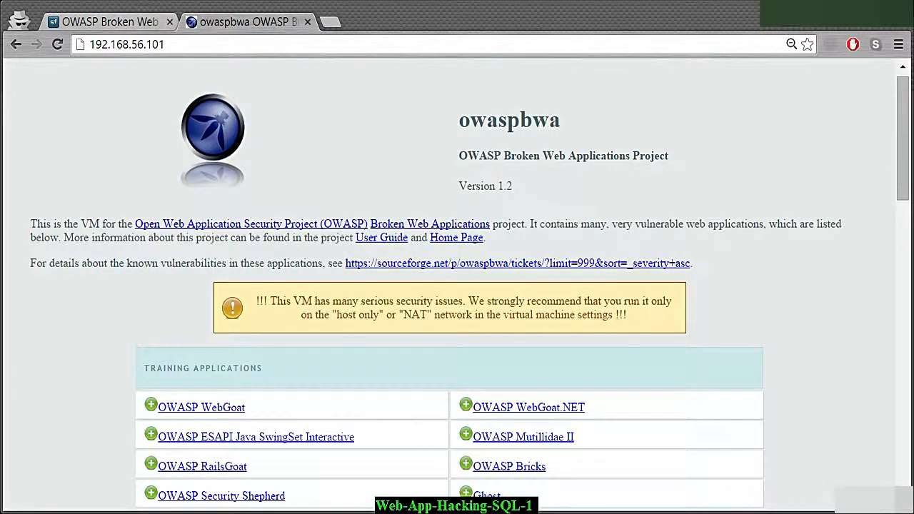
mouse_move(830, 403)
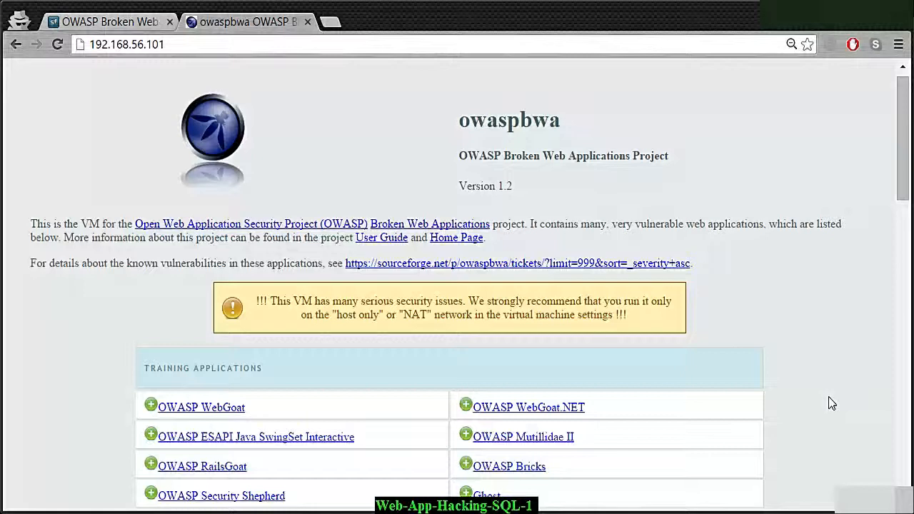
mouse_move(565, 466)
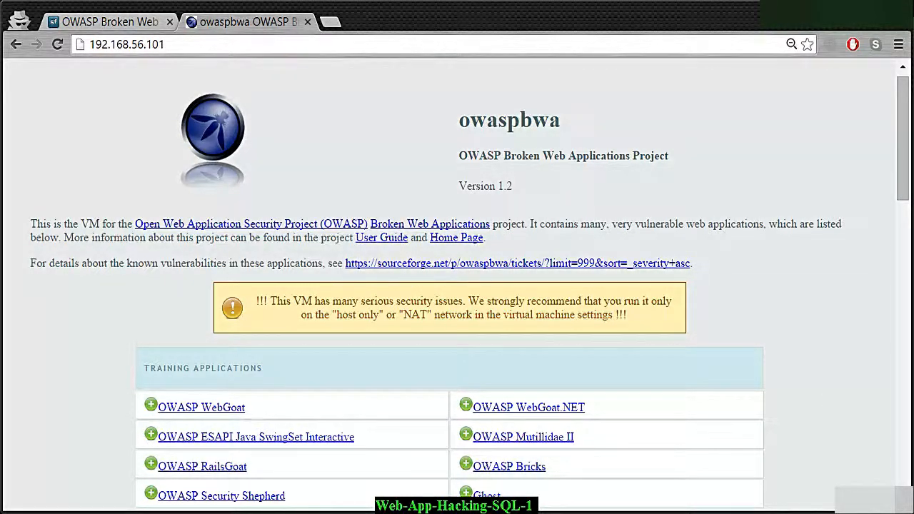
mouse_move(809, 79)
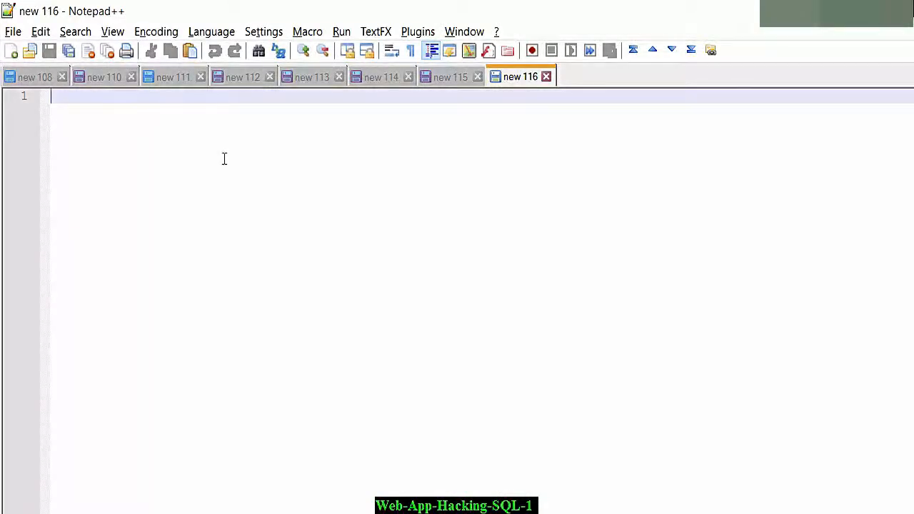
Type the query string start: SELECT FROM users WHERE username concatenated with the username variable.
type("string quer")
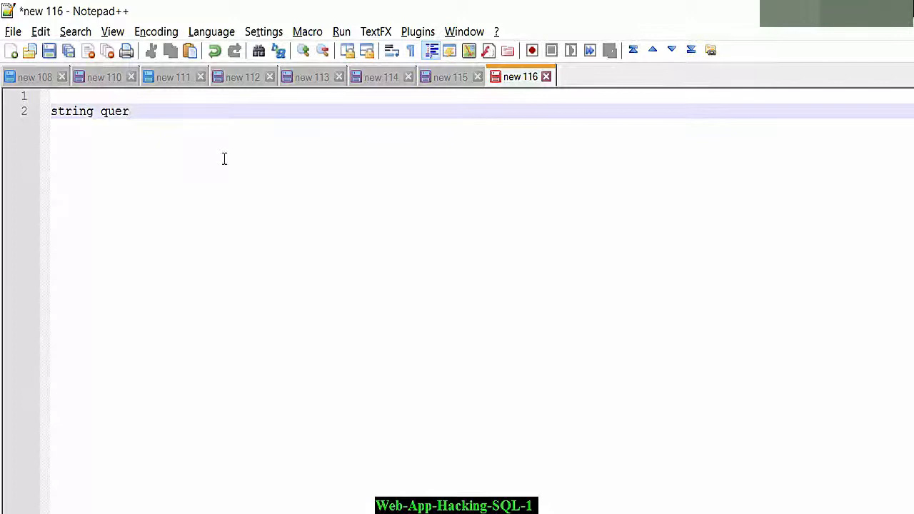
type("y")
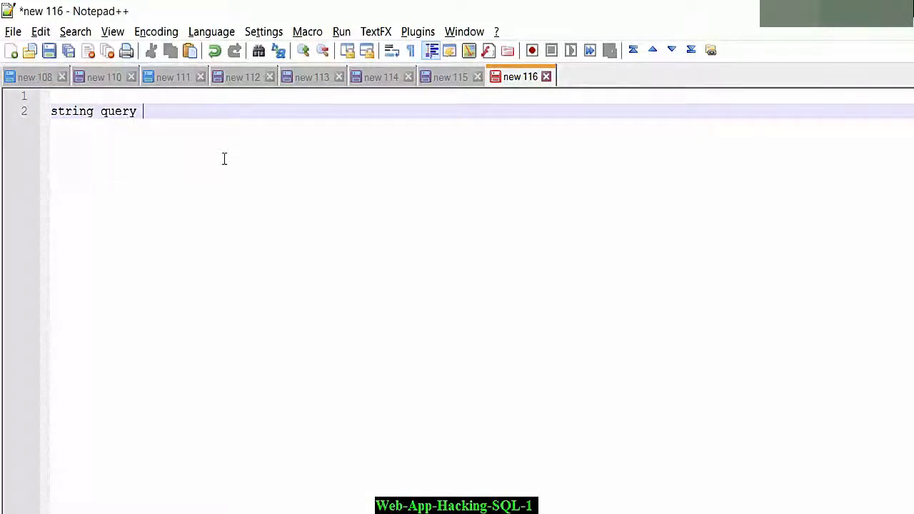
type("=")
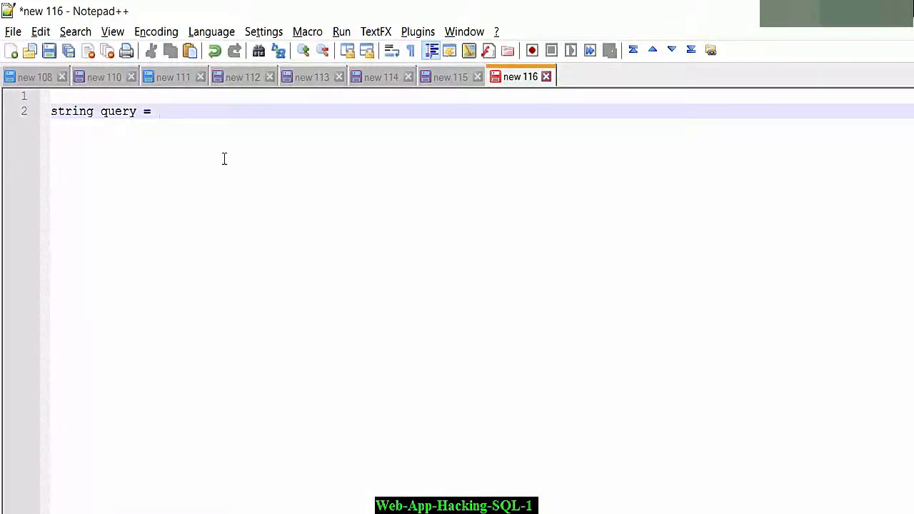
type("\"\"")
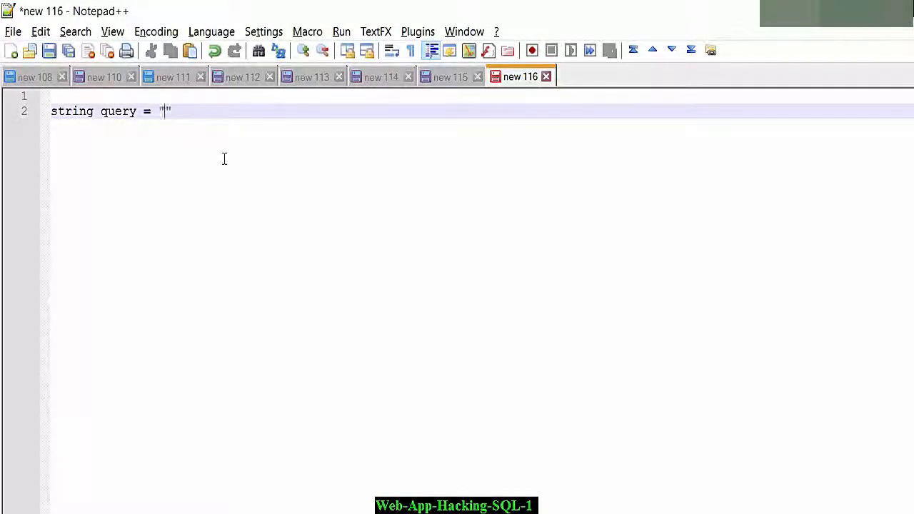
type("S")
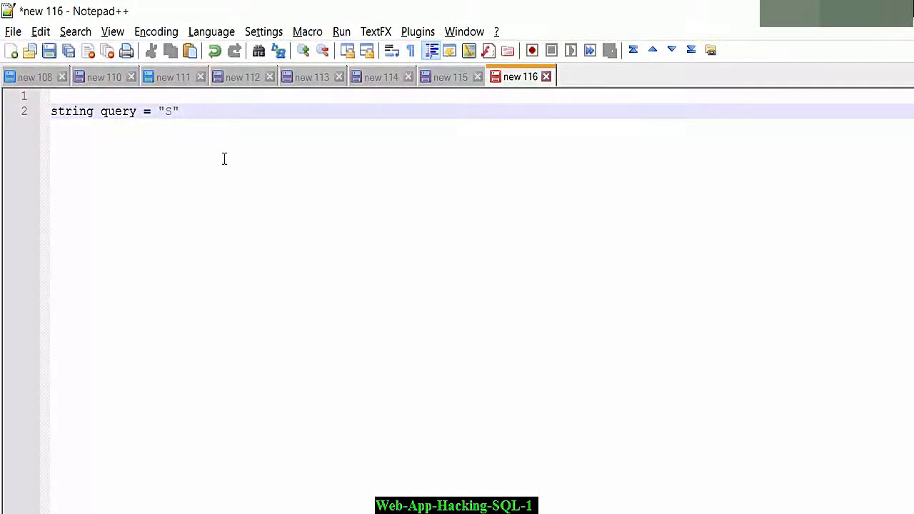
type("ELECT")
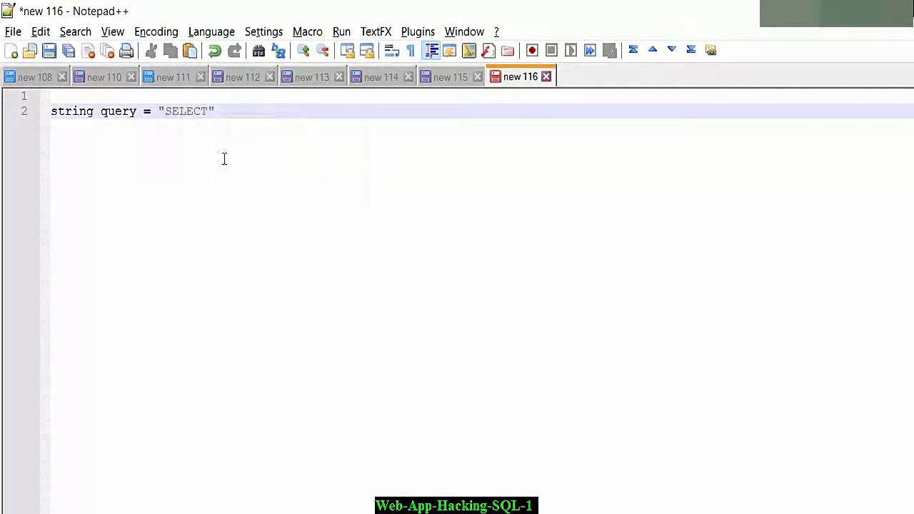
type("+ FORM users WHERE username =")
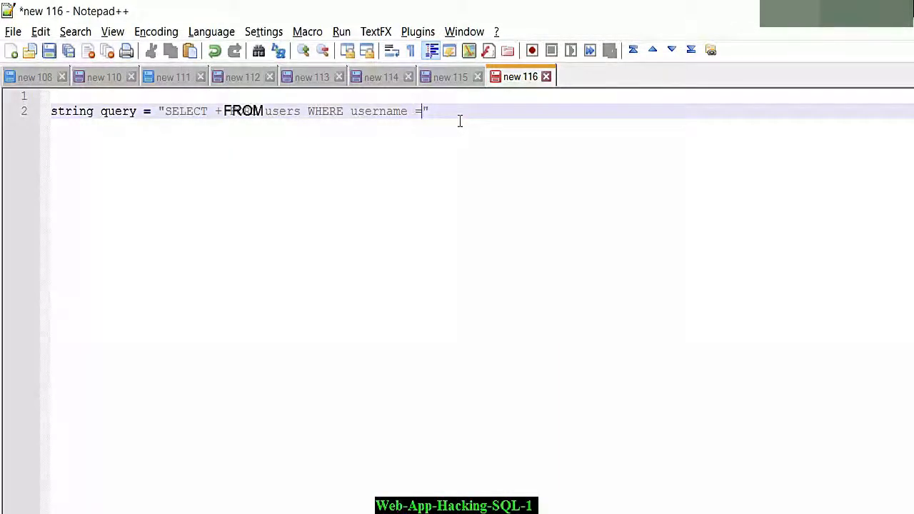
type("\" \"")
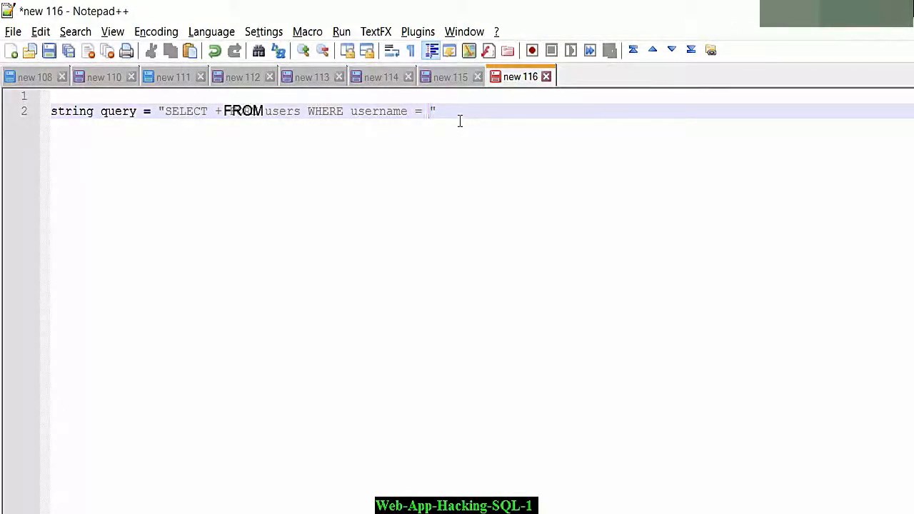
type("\"")
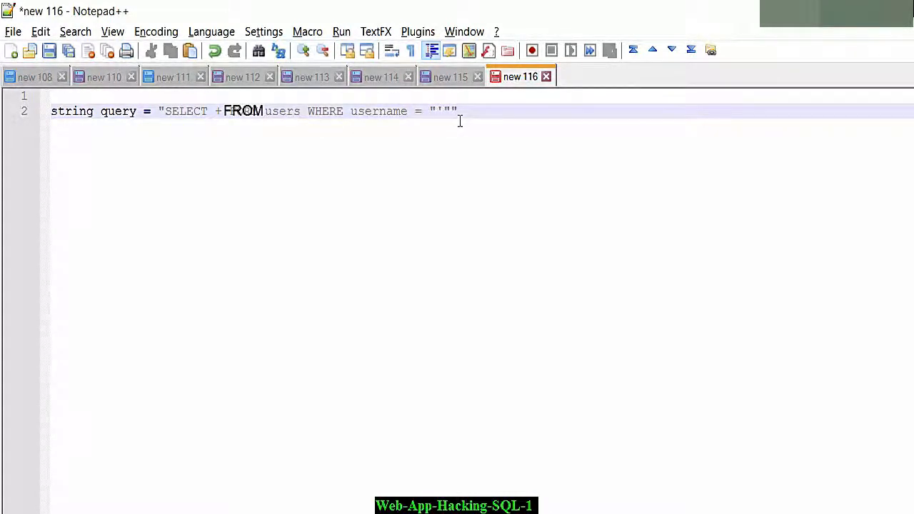
type("\" \"")
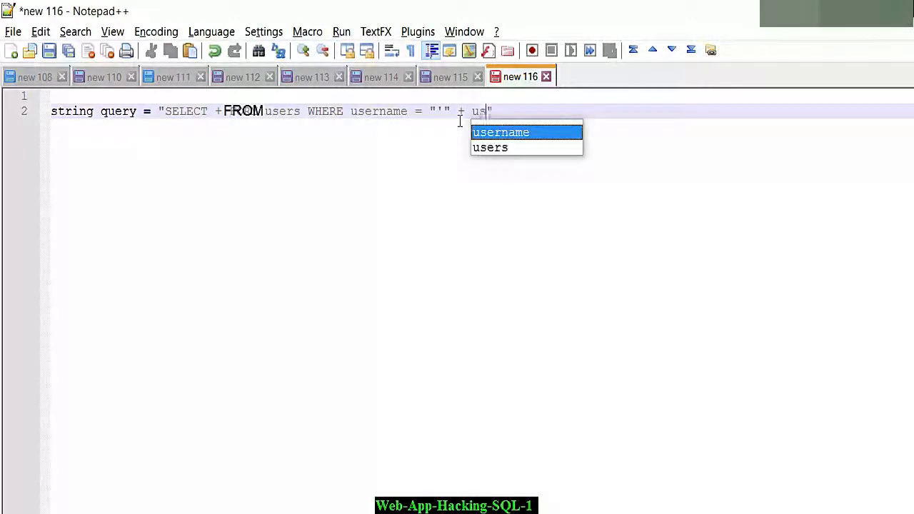
type("ername +")
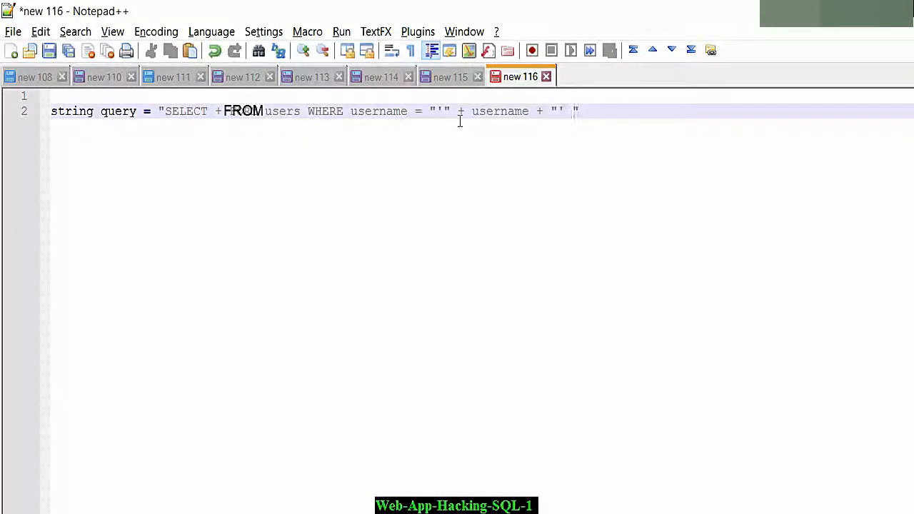
Append the password condition concatenating the password variable, and add * after SELECT.
type("AND")
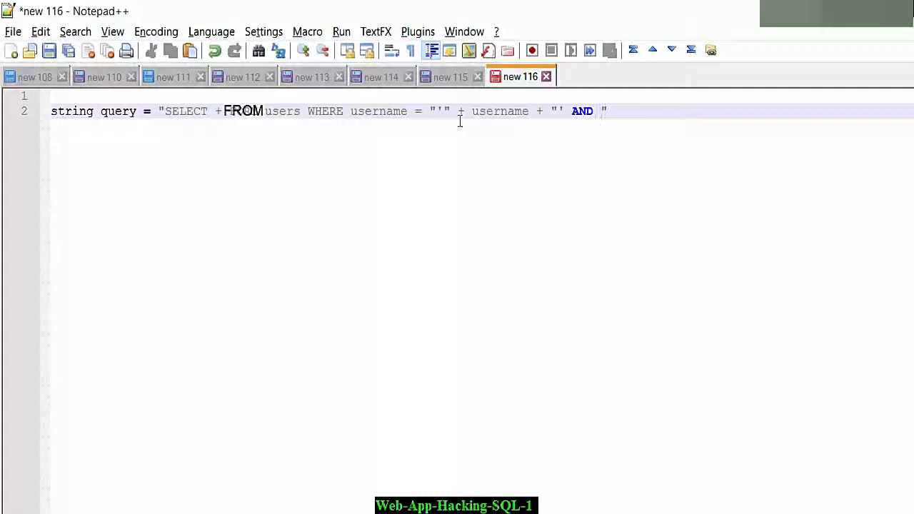
type("pass")
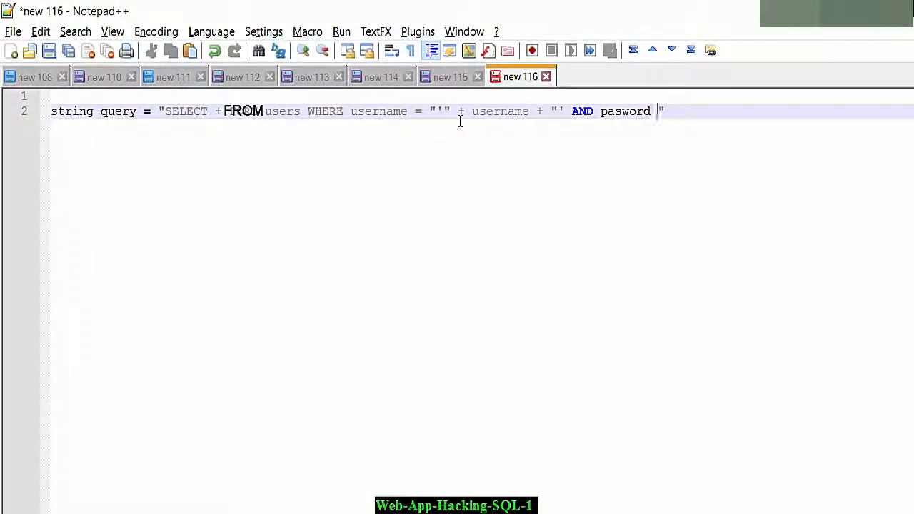
type("=")
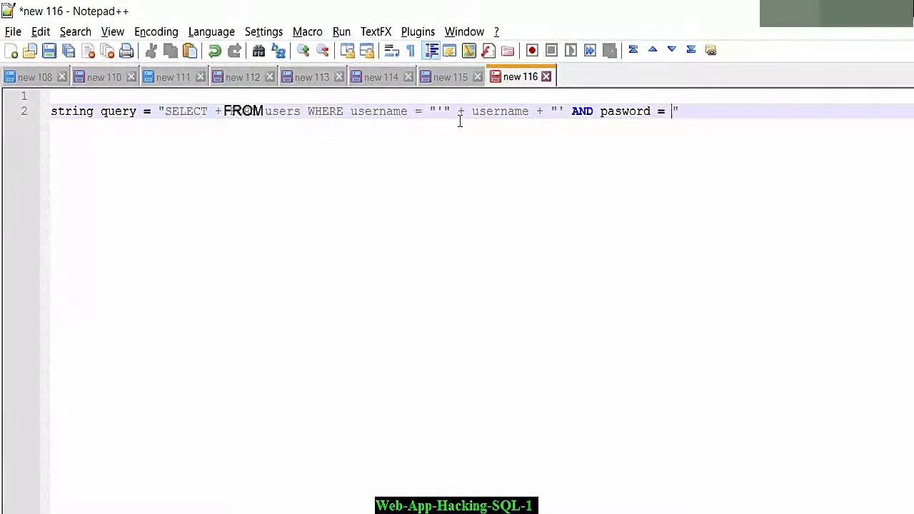
type("'\"")
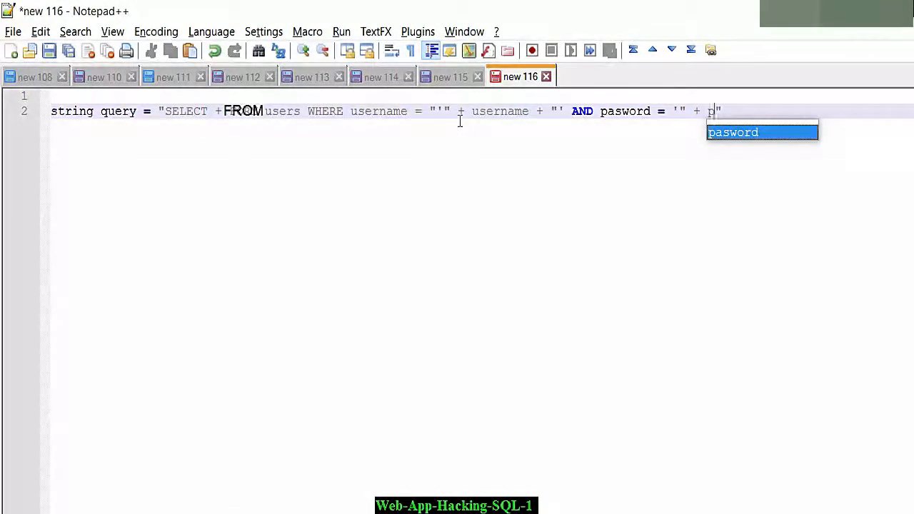
type("ass")
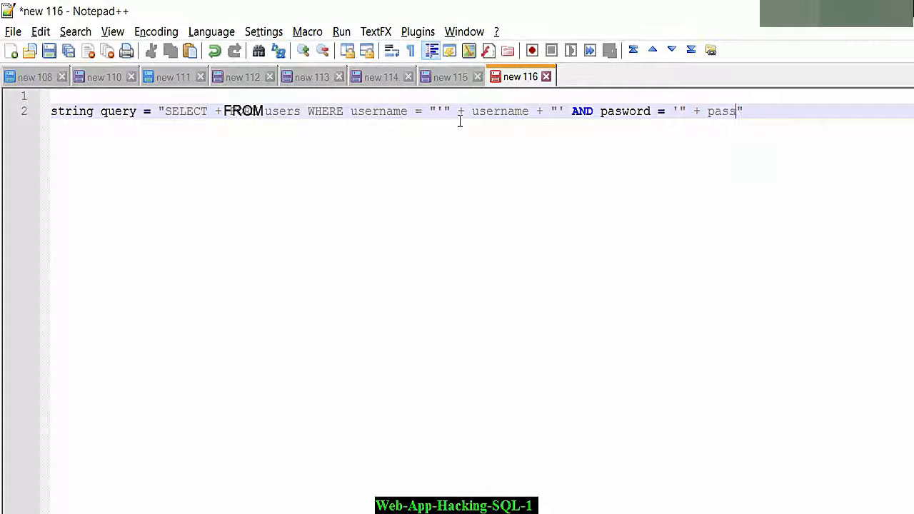
type("word +")
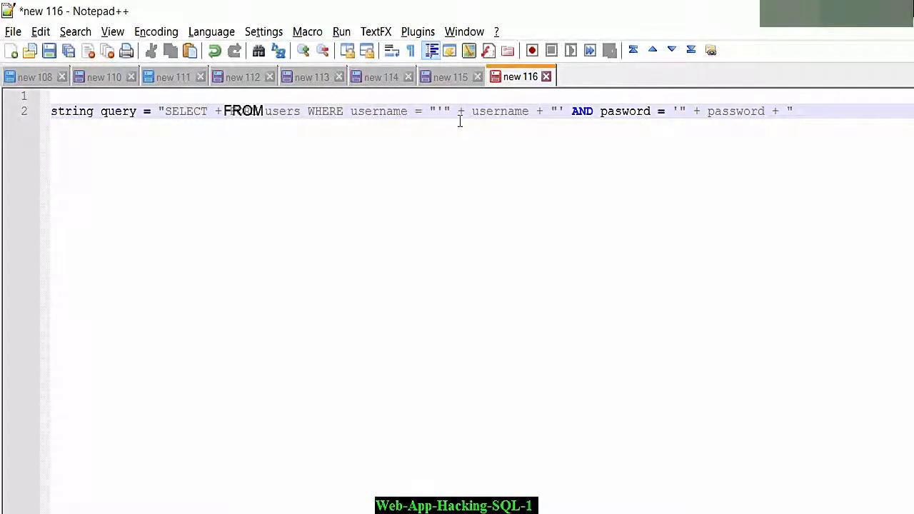
type("\"\"")
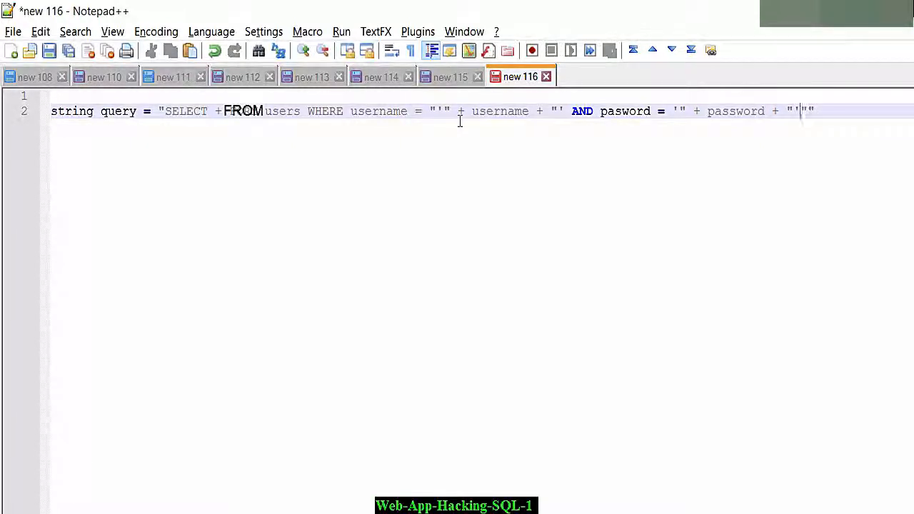
key("Backspace")
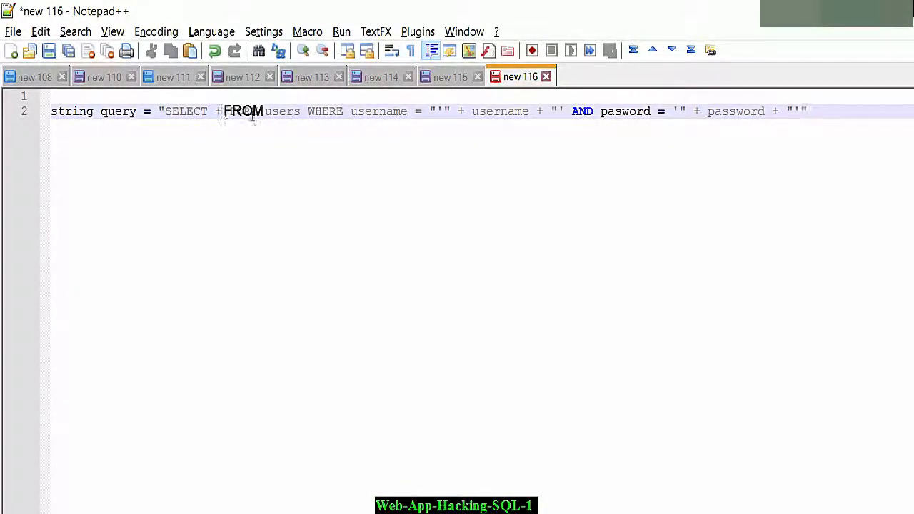
type("*")
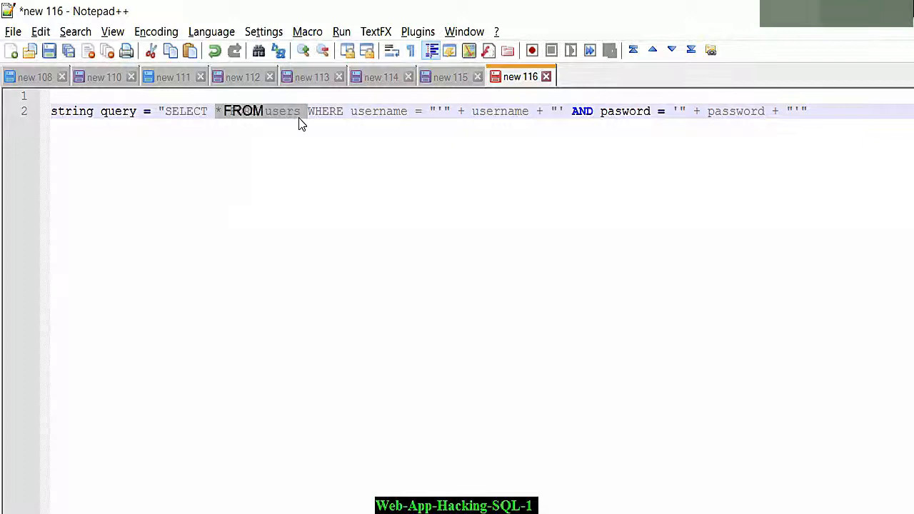
Highlight 'users', the username part and the password variable, then copy the query line.
double_click(284, 111)
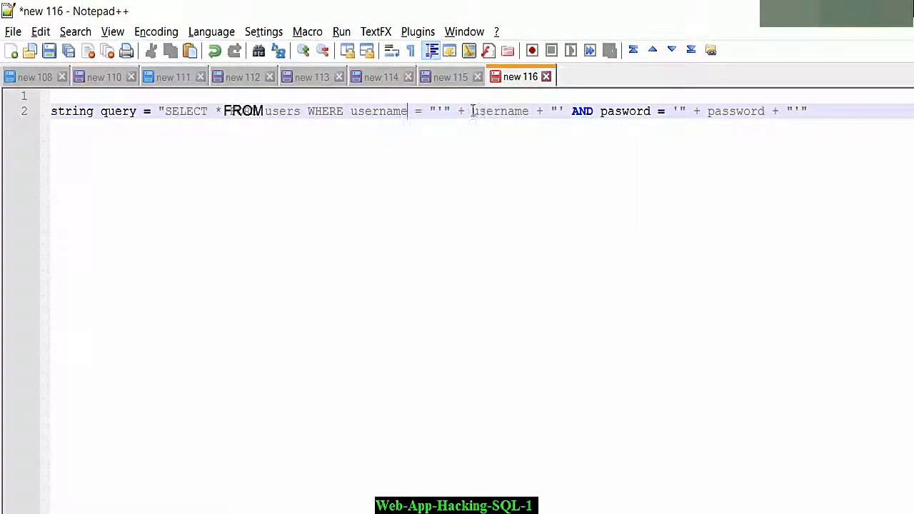
double_click(500, 111)
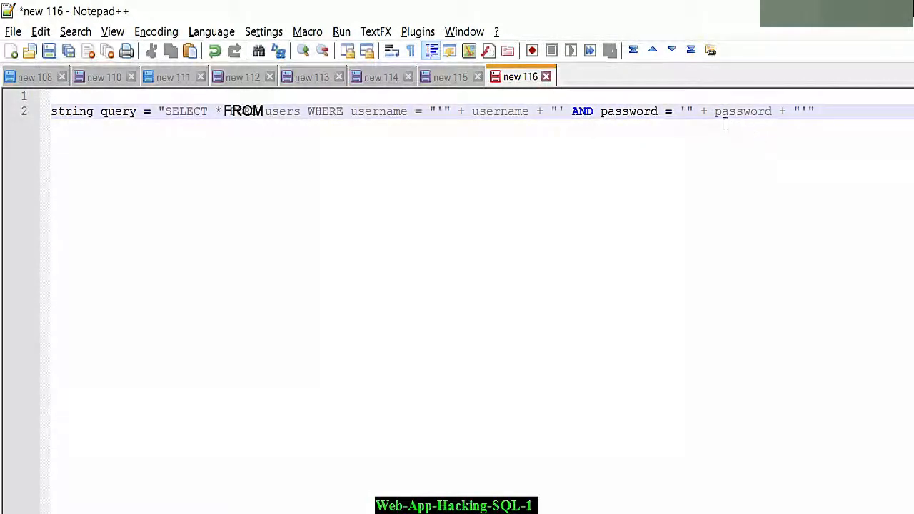
double_click(743, 111)
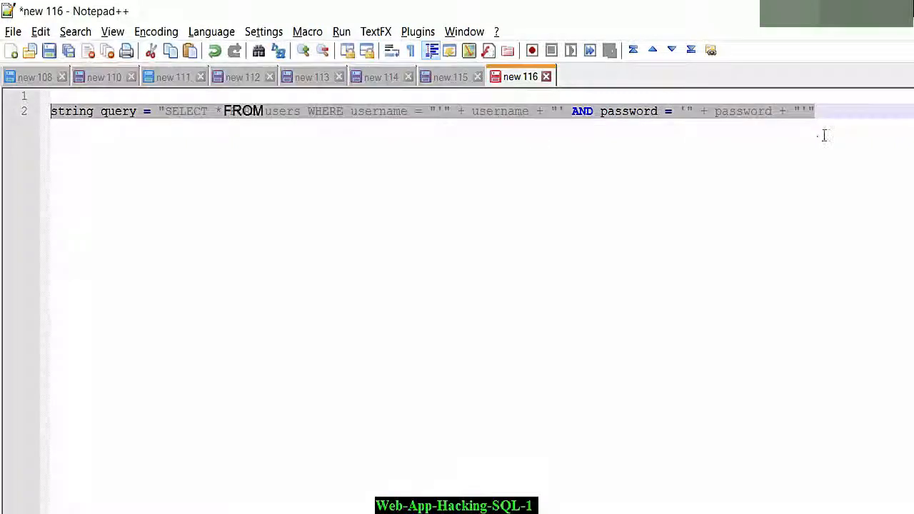
key("Enter")
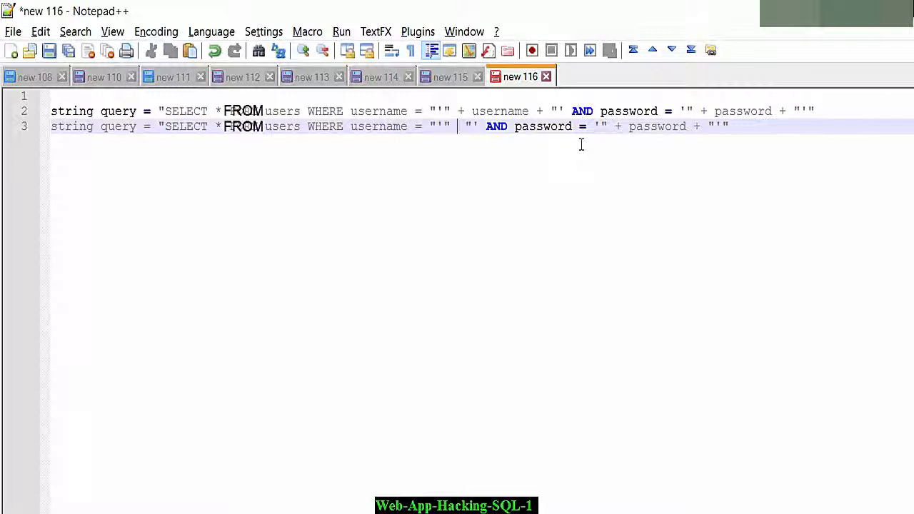
type("john")
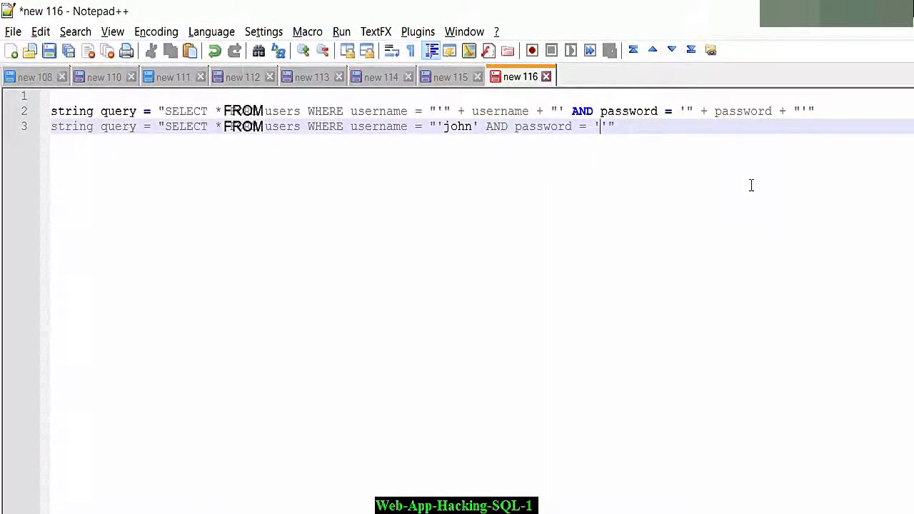
type("e")
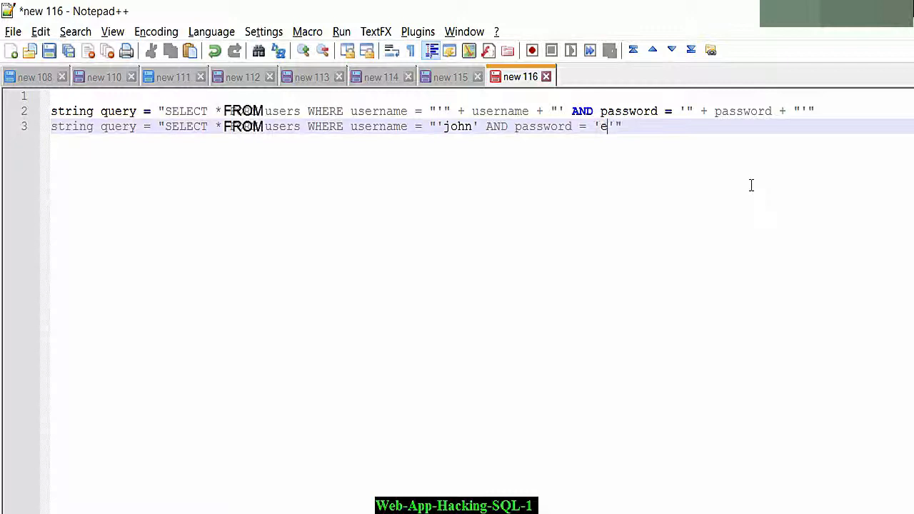
type("xample")
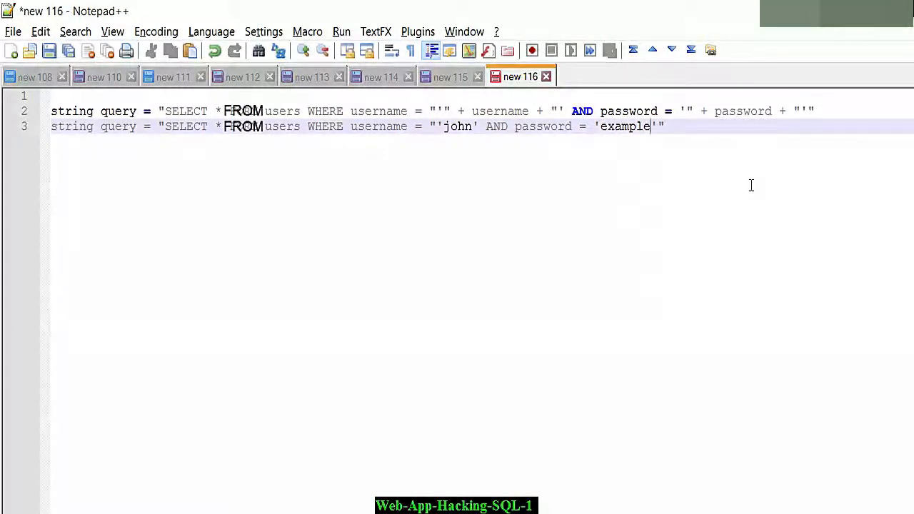
type("pa")
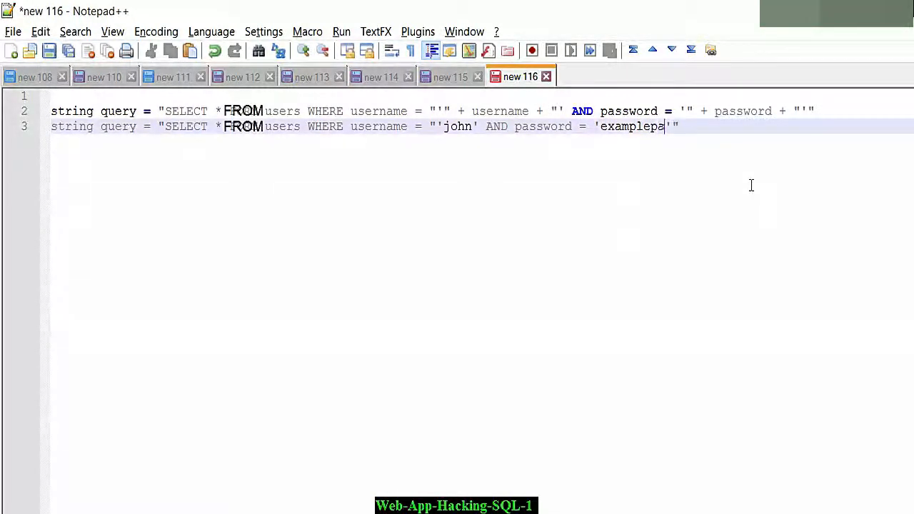
type("sword")
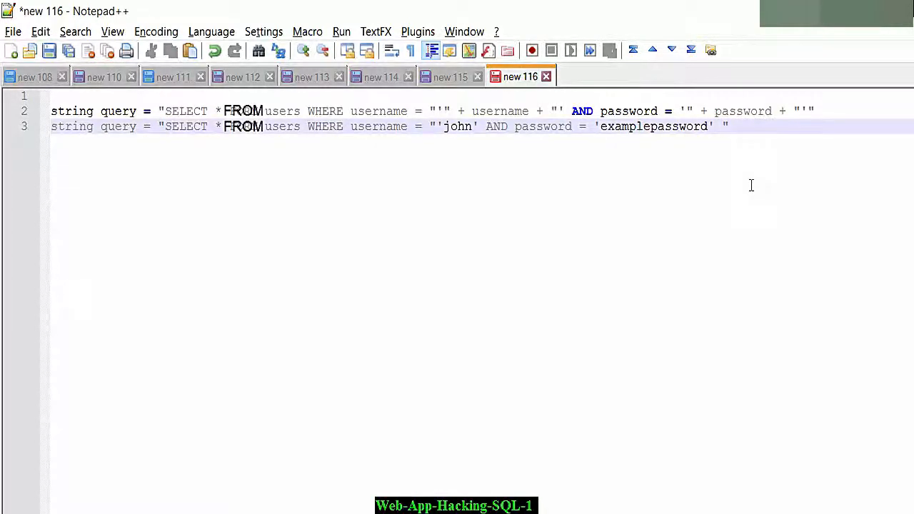
Append the injected OR 'a'='a' condition to the end of the statement.
type("OR")
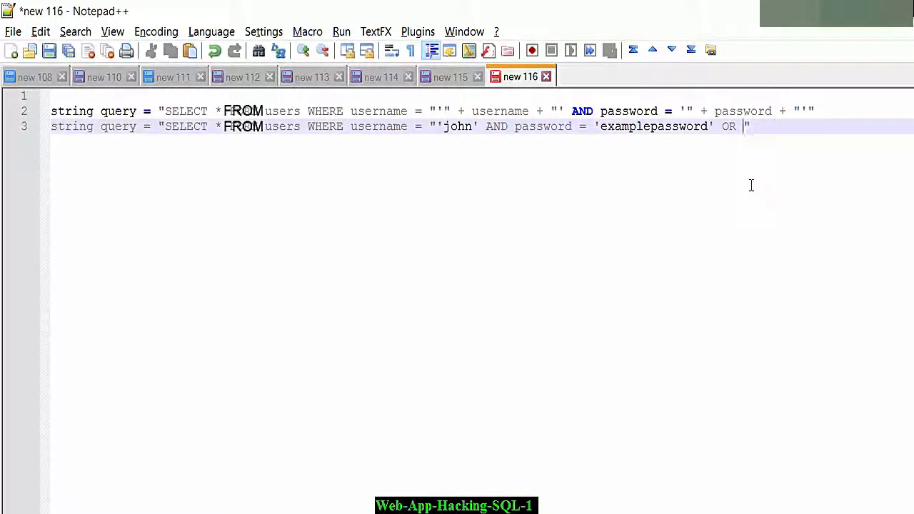
type("a'=")
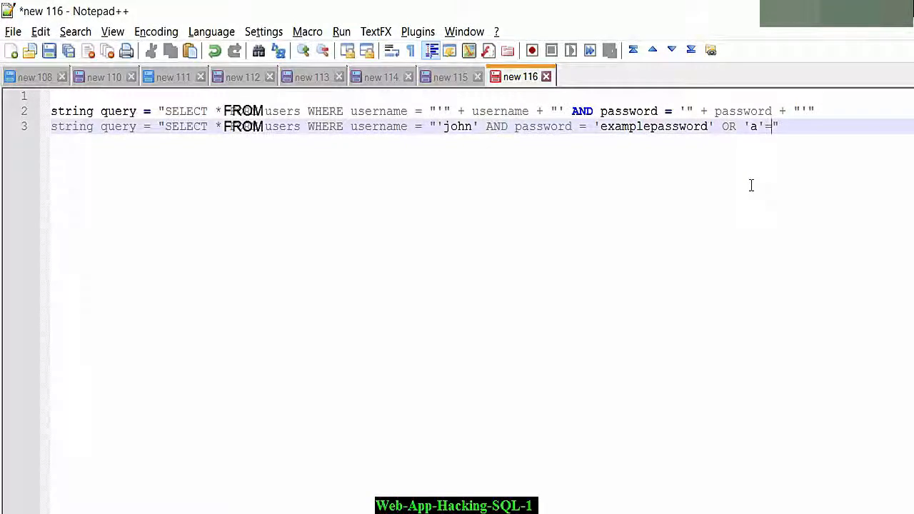
type("'")
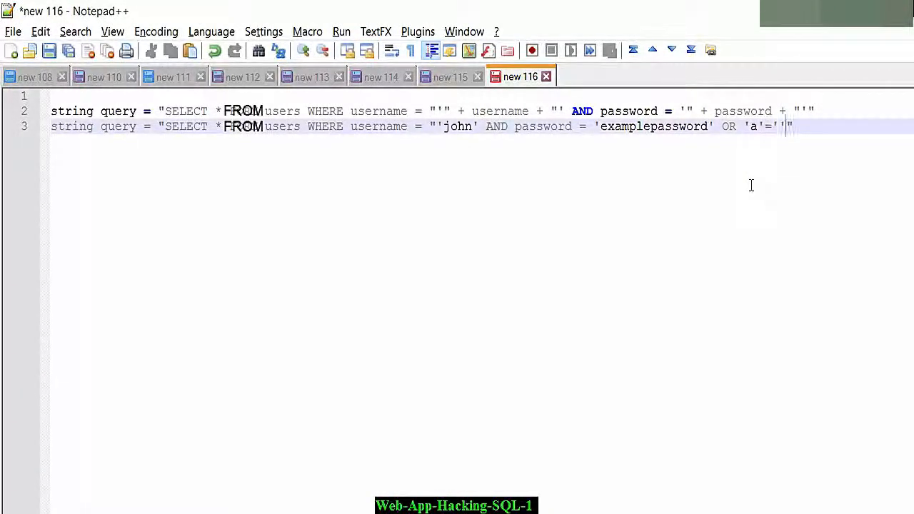
type("a")
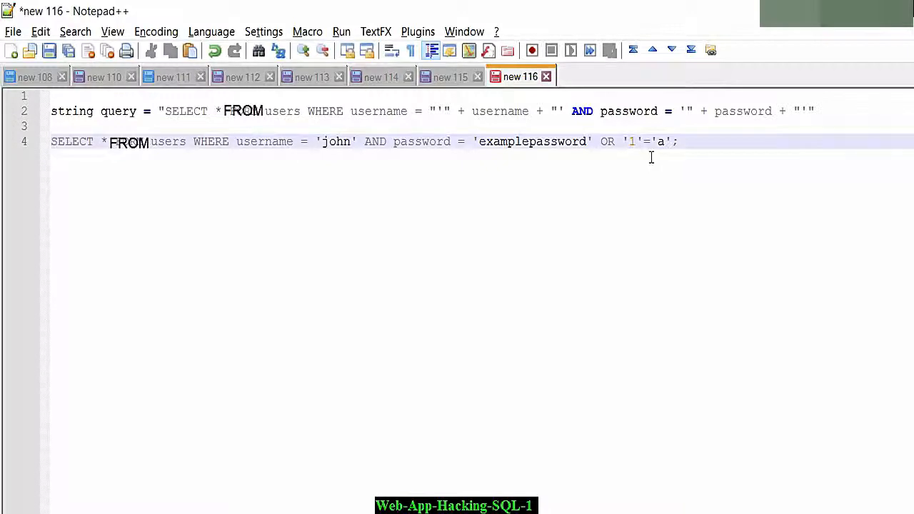
type("1")
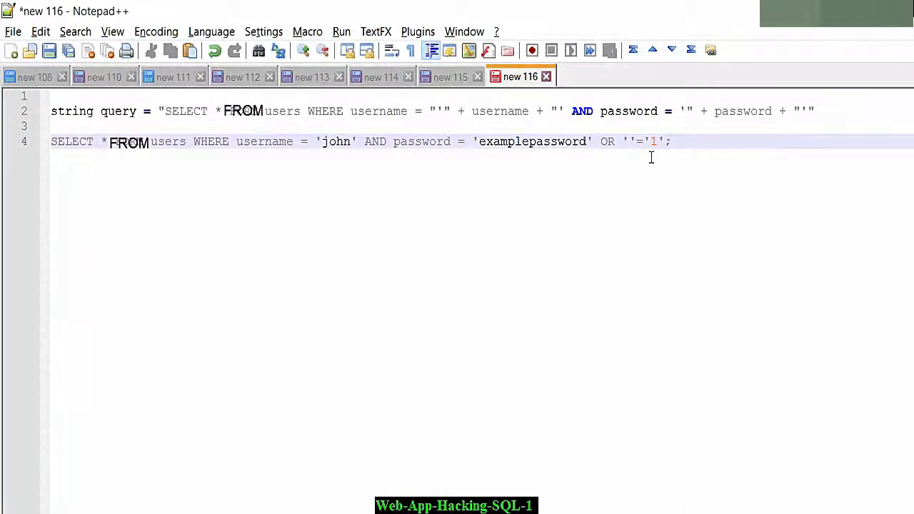
type("3")
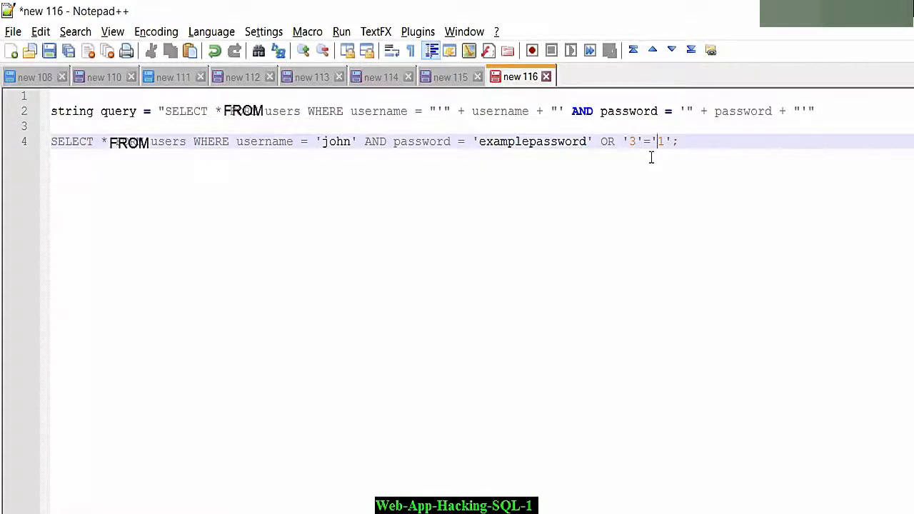
type("3")
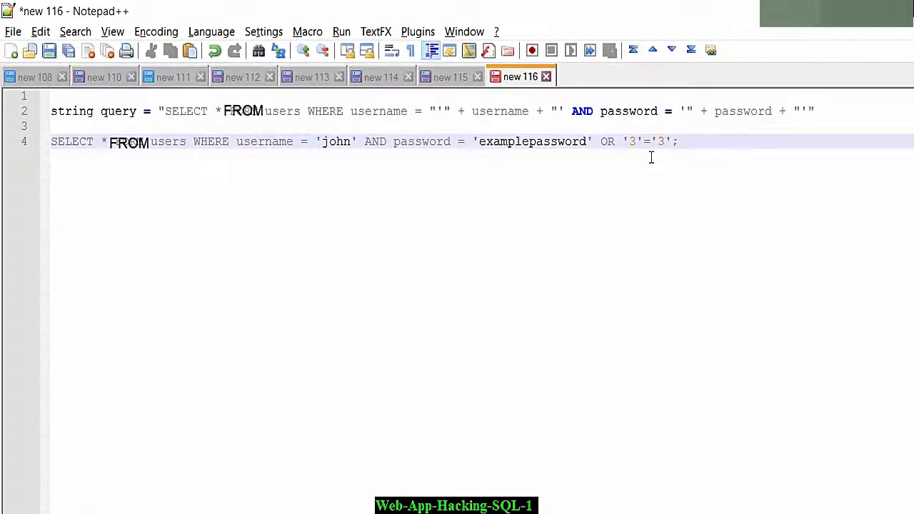
mouse_move(122, 124)
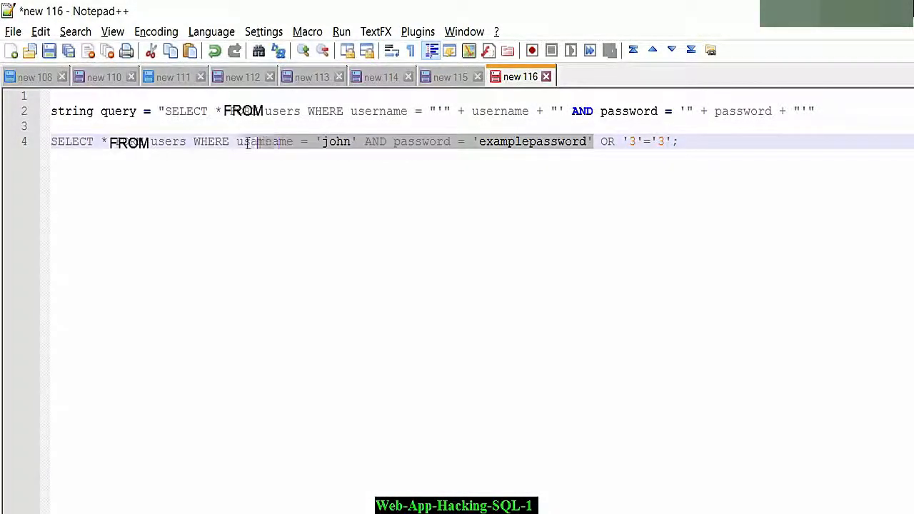
left_click_drag(235, 142, 602, 141)
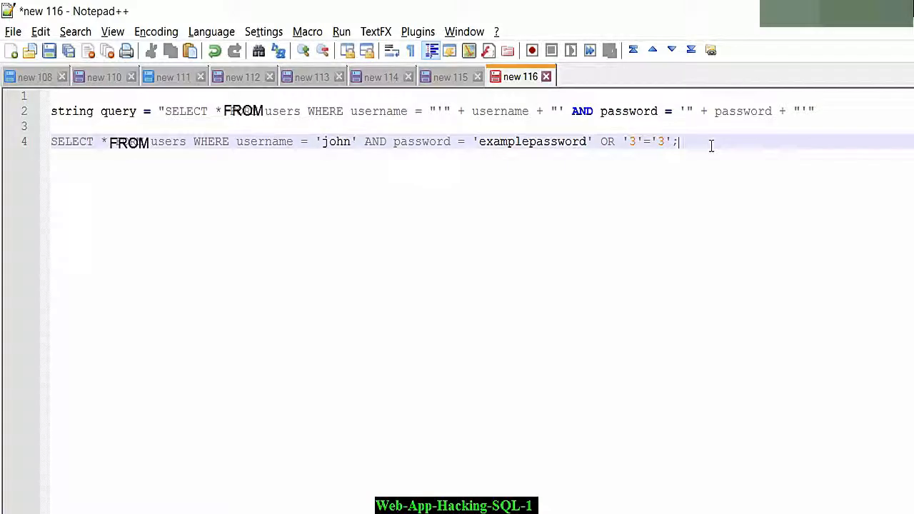
key("ctrl+a")
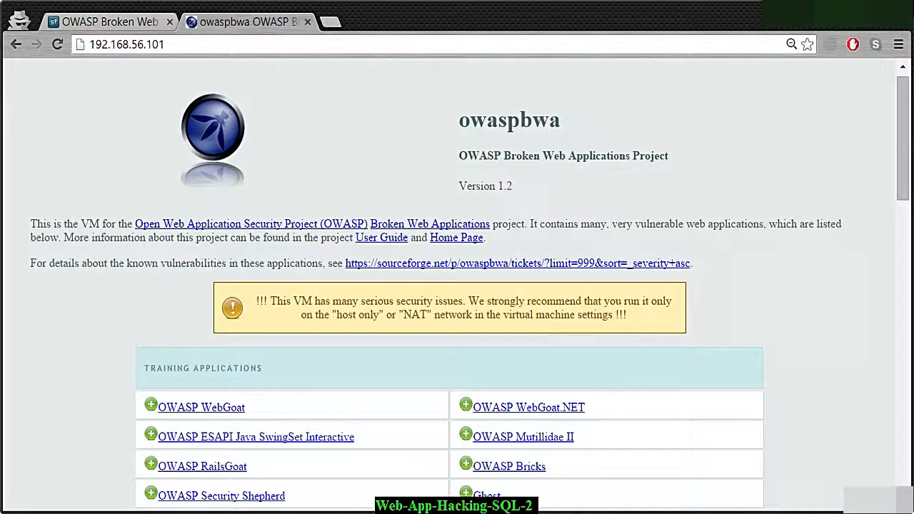
mouse_move(824, 364)
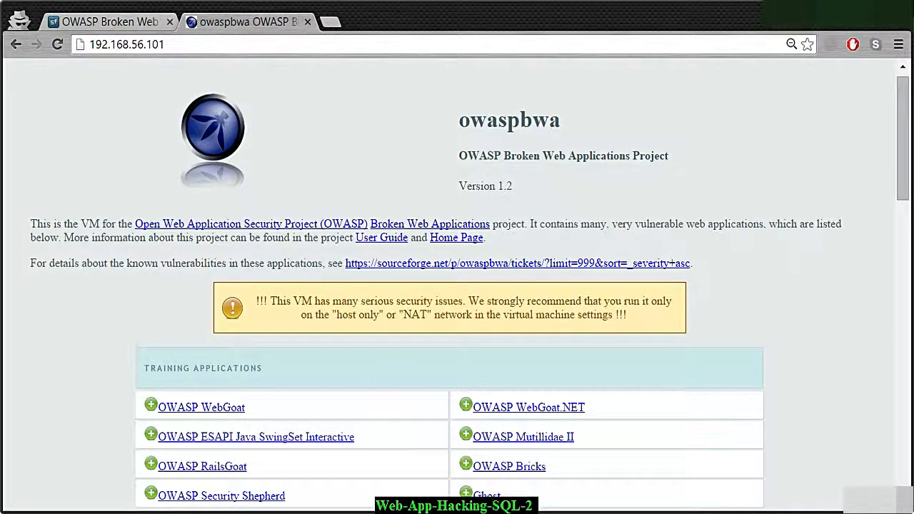
mouse_move(607, 169)
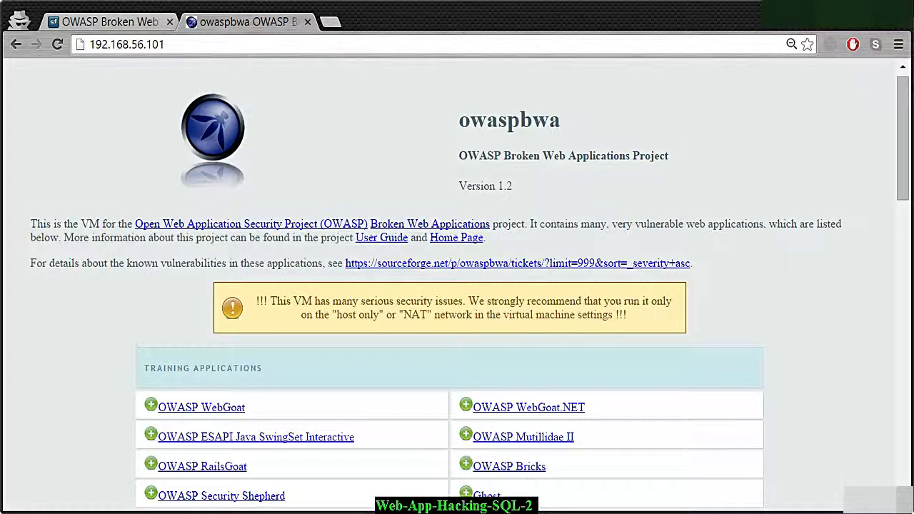
mouse_move(673, 194)
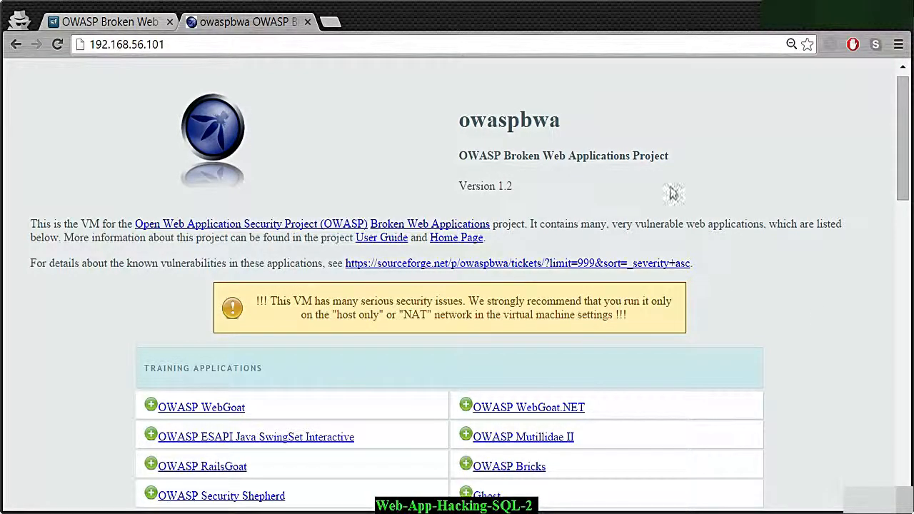
mouse_move(349, 50)
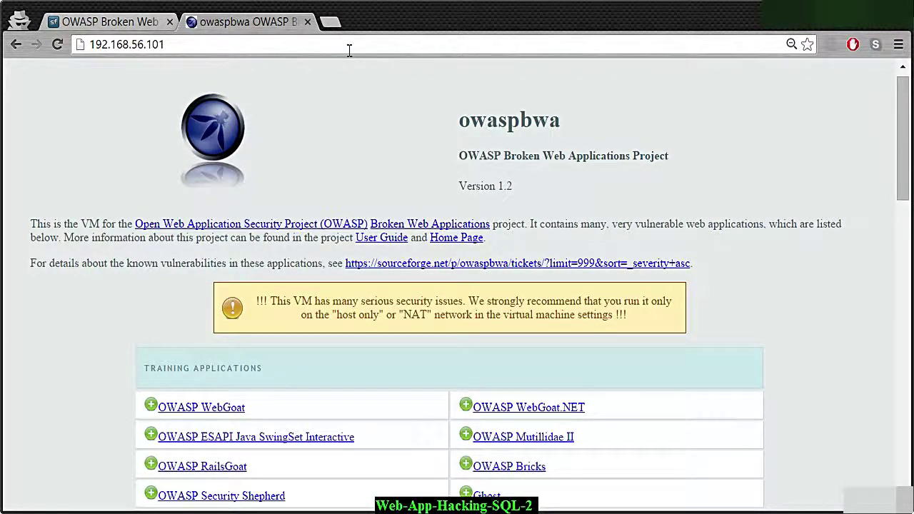